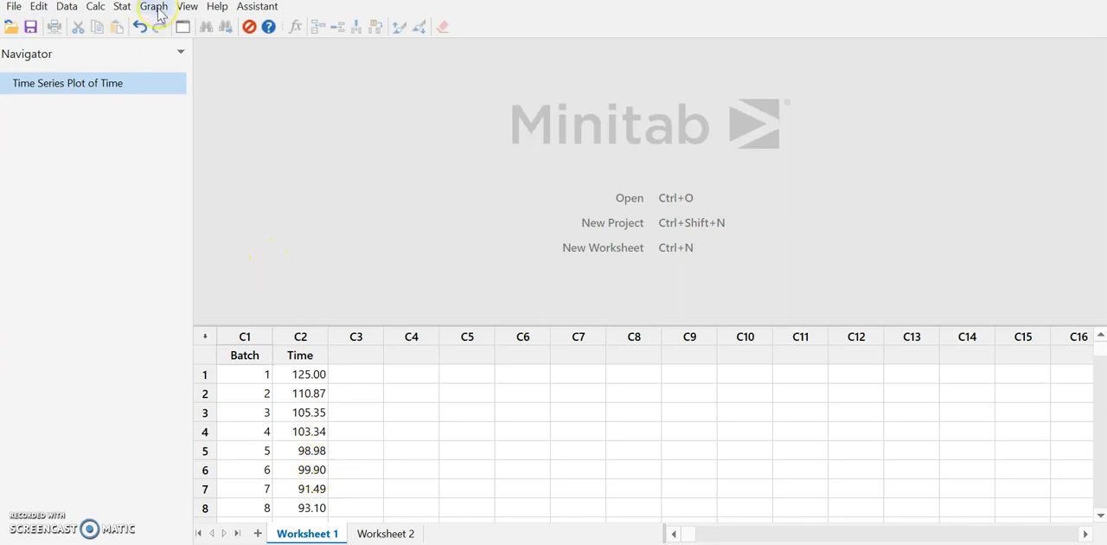
Step: Start a Simple Time Series Plot from the Graph menu with Time as its series
{"action": "left_click", "coordinate": [153, 7]}
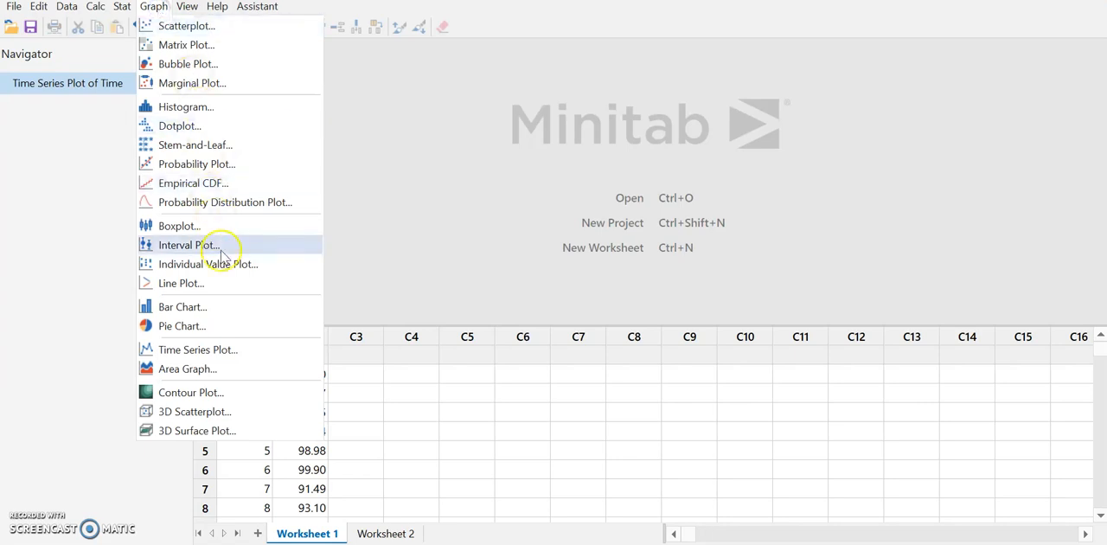
{"action": "mouse_move", "coordinate": [197, 349]}
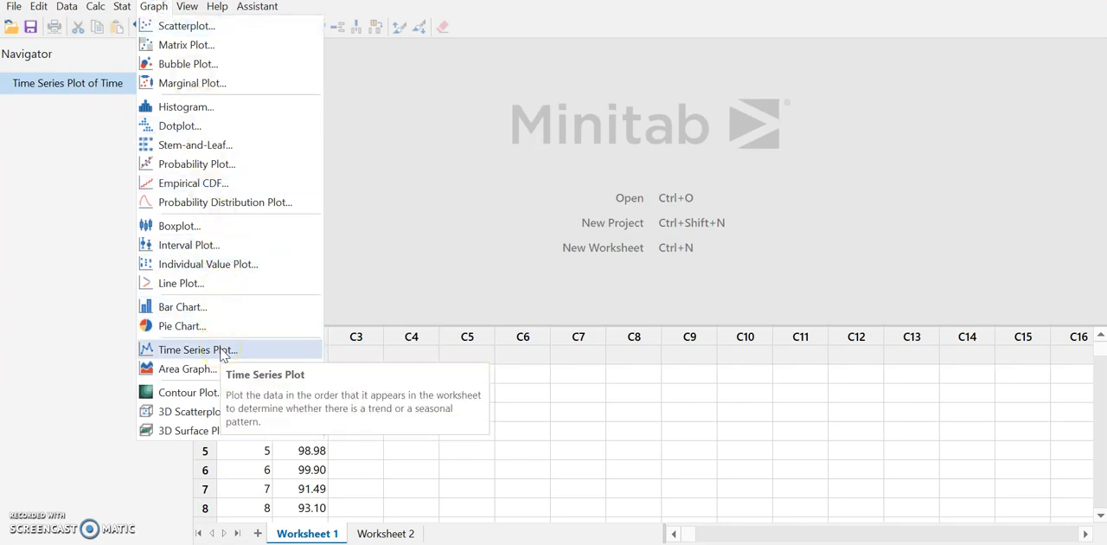
{"action": "left_click", "coordinate": [197, 349]}
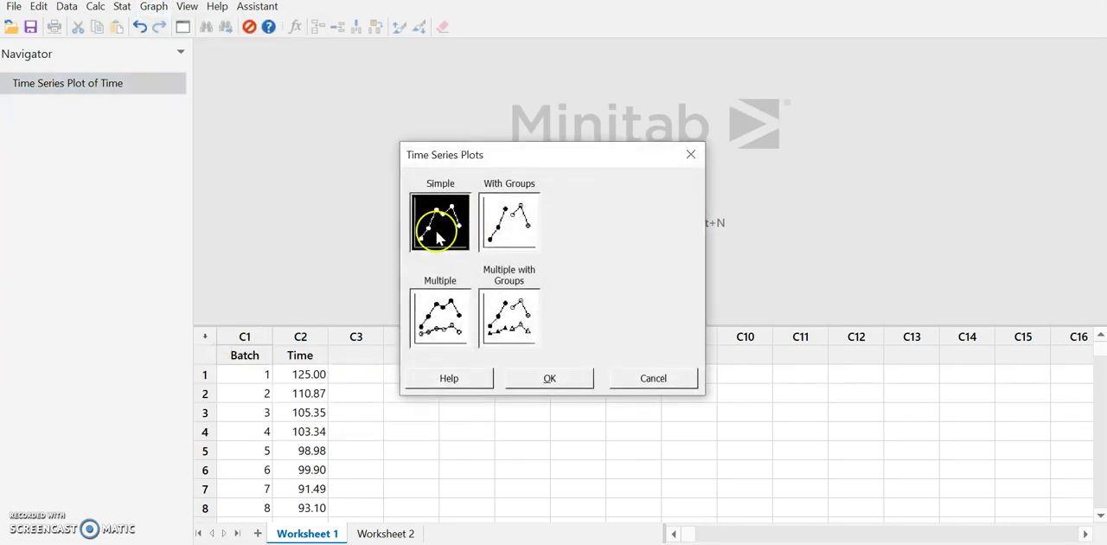
{"action": "left_click", "coordinate": [550, 377]}
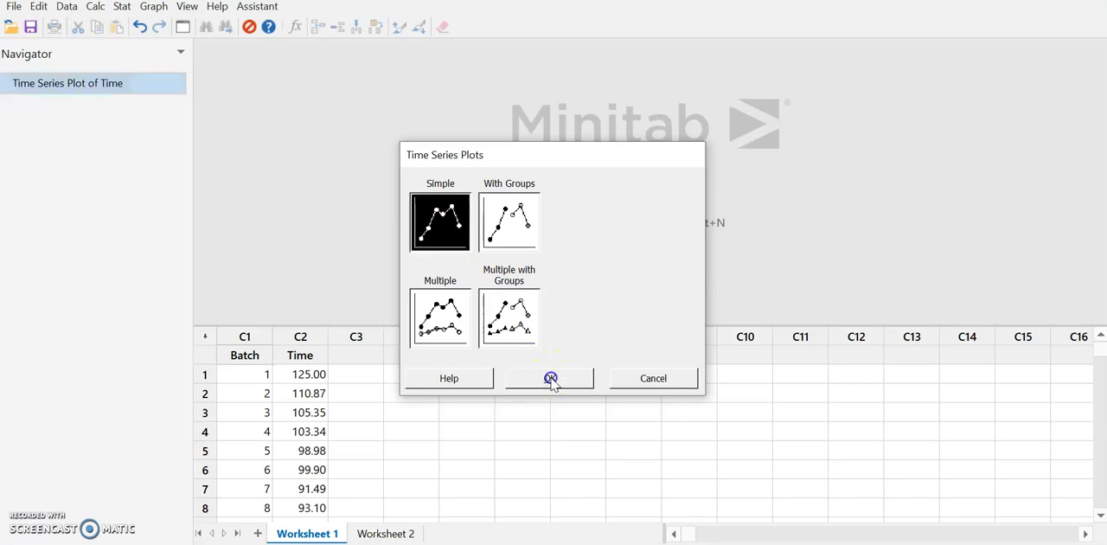
{"action": "left_click", "coordinate": [550, 377]}
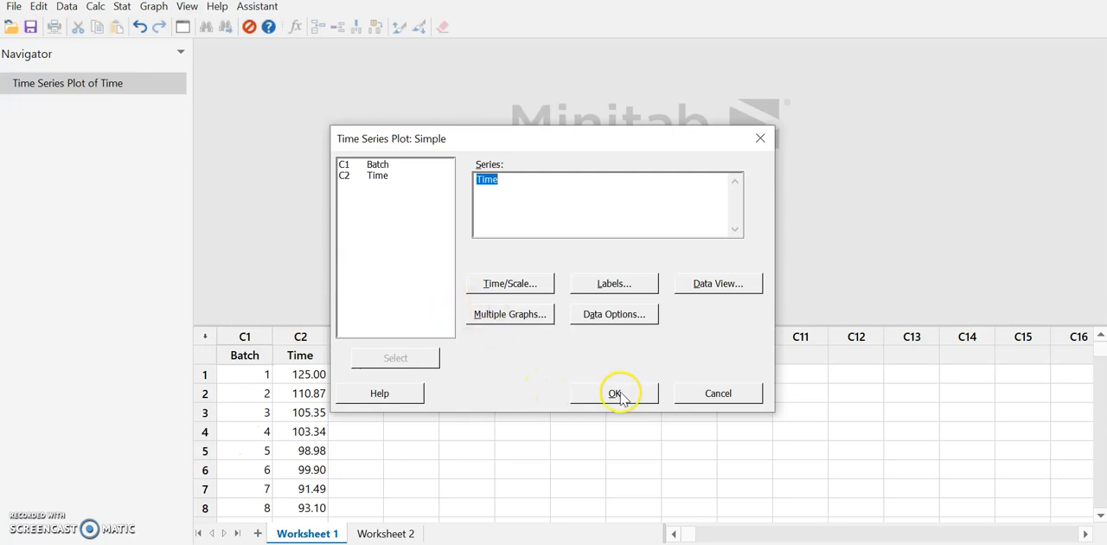
{"action": "left_click", "coordinate": [614, 393]}
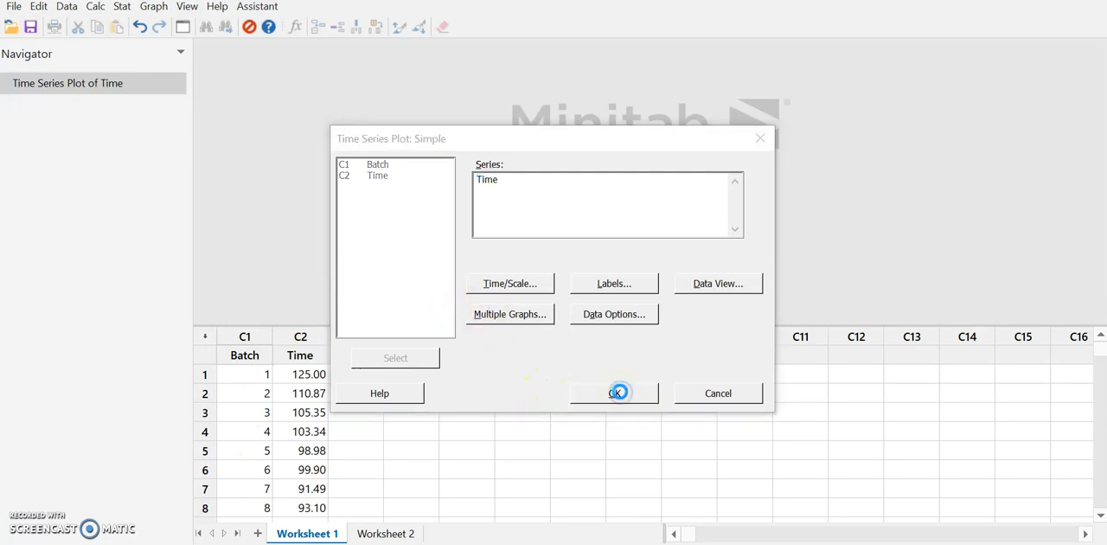
Step: Draw the Time plot and scroll the output to view its declining line
{"action": "left_click", "coordinate": [616, 392]}
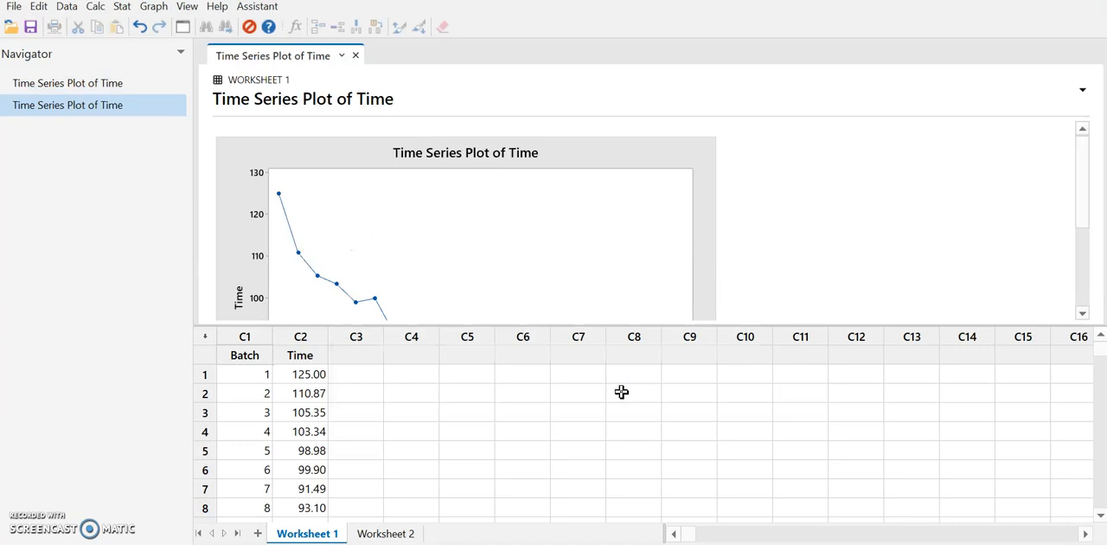
{"action": "mouse_move", "coordinate": [878, 327]}
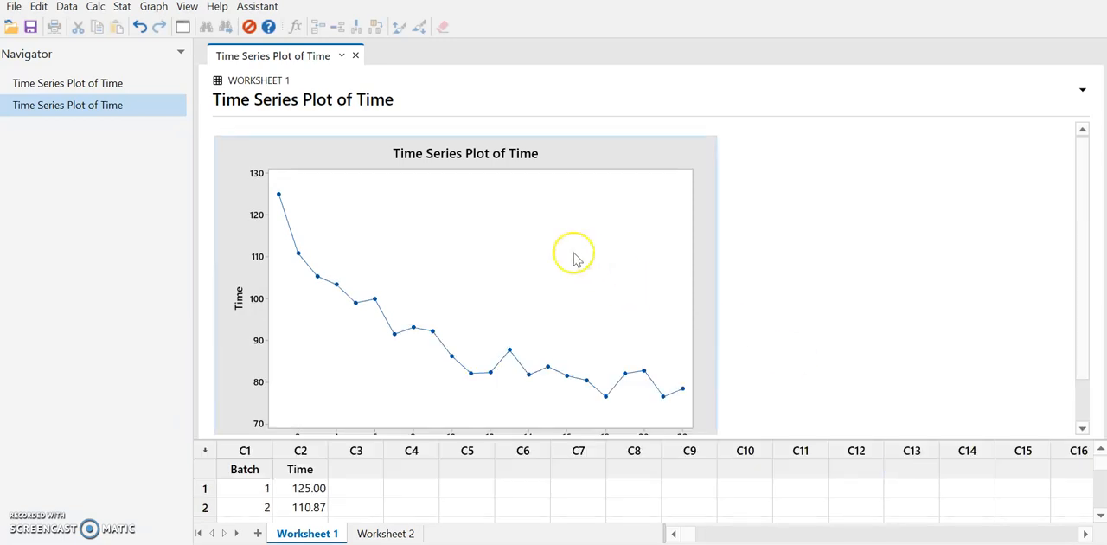
{"action": "mouse_move", "coordinate": [263, 363]}
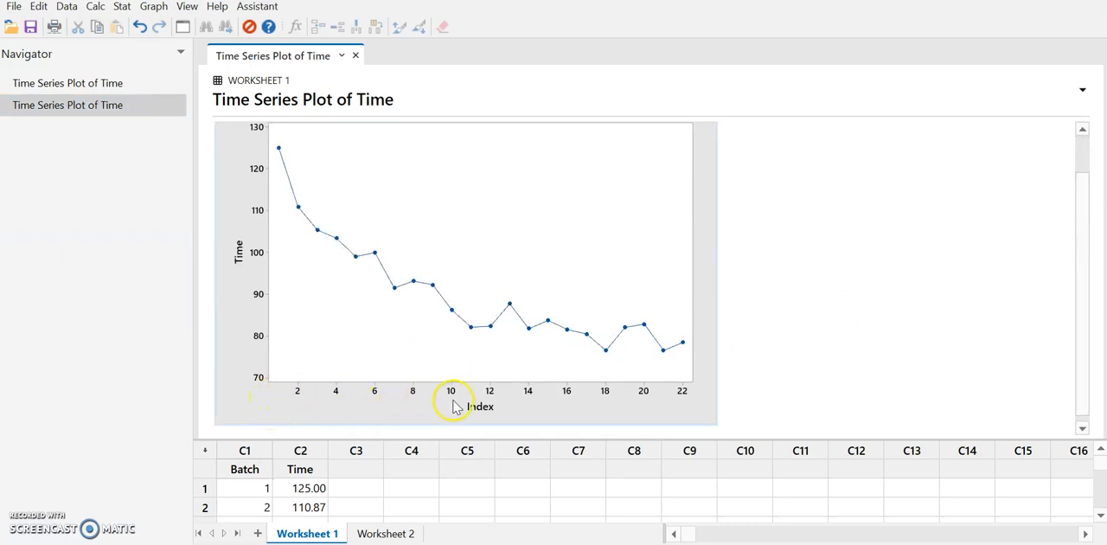
{"action": "mouse_move", "coordinate": [692, 394]}
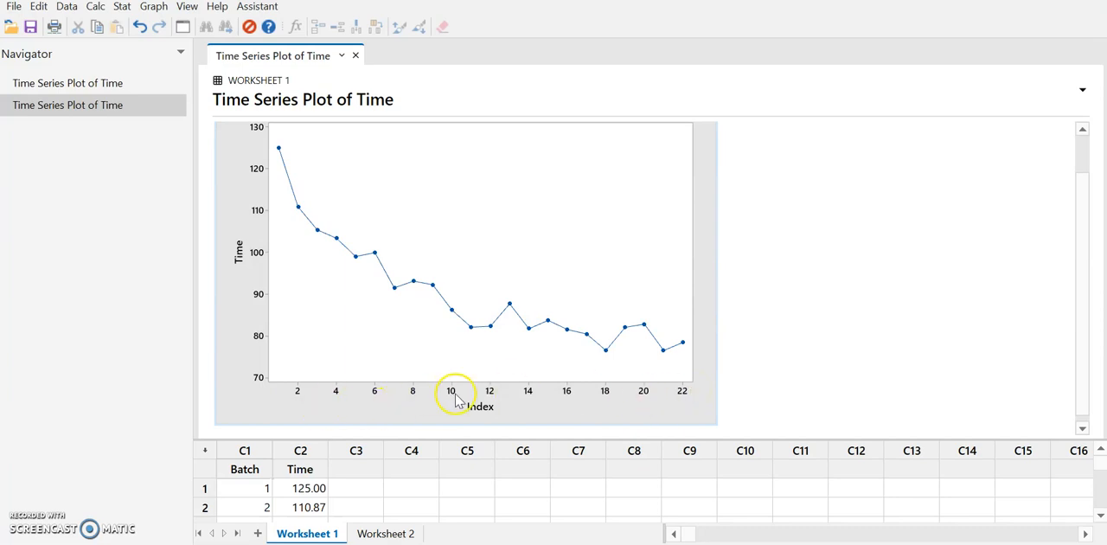
{"action": "mouse_move", "coordinate": [1083, 221]}
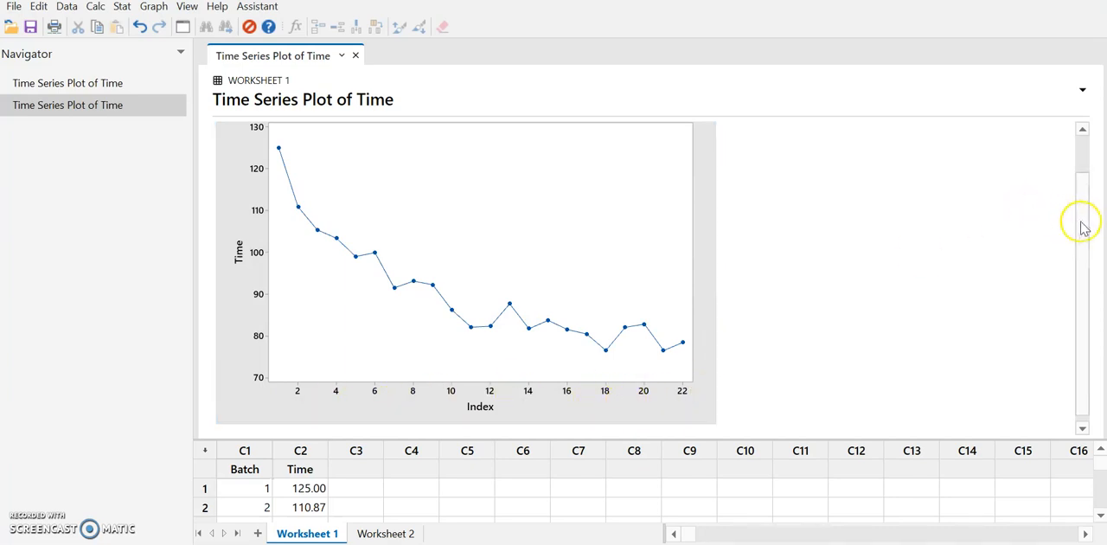
{"action": "scroll", "scroll_direction": "down", "scroll_amount": 3}
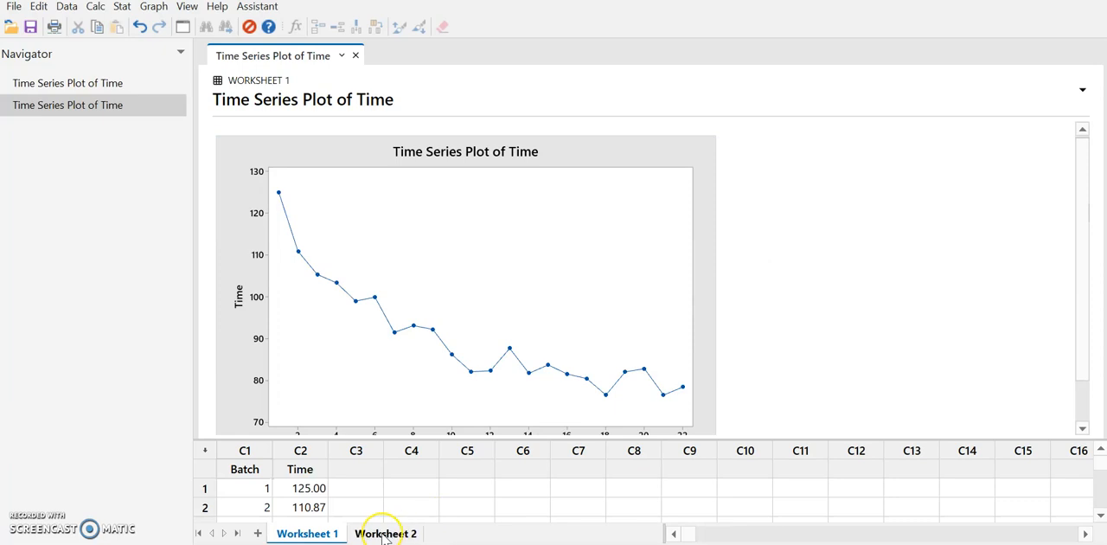
Step: Open Worksheet 2 and scroll through the yearly US crime rows from 1960
{"action": "left_click", "coordinate": [386, 532]}
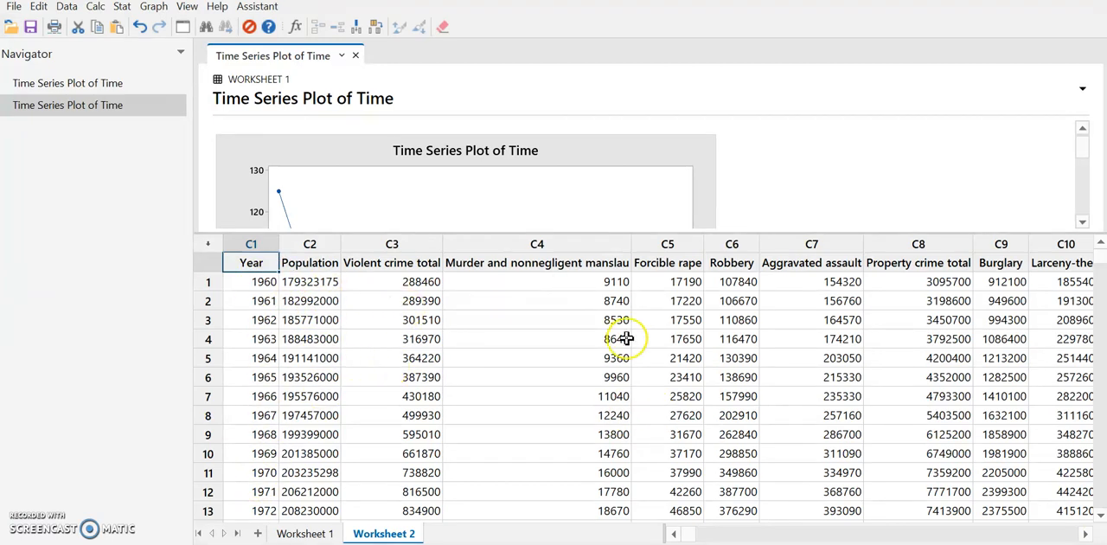
{"action": "mouse_move", "coordinate": [982, 432]}
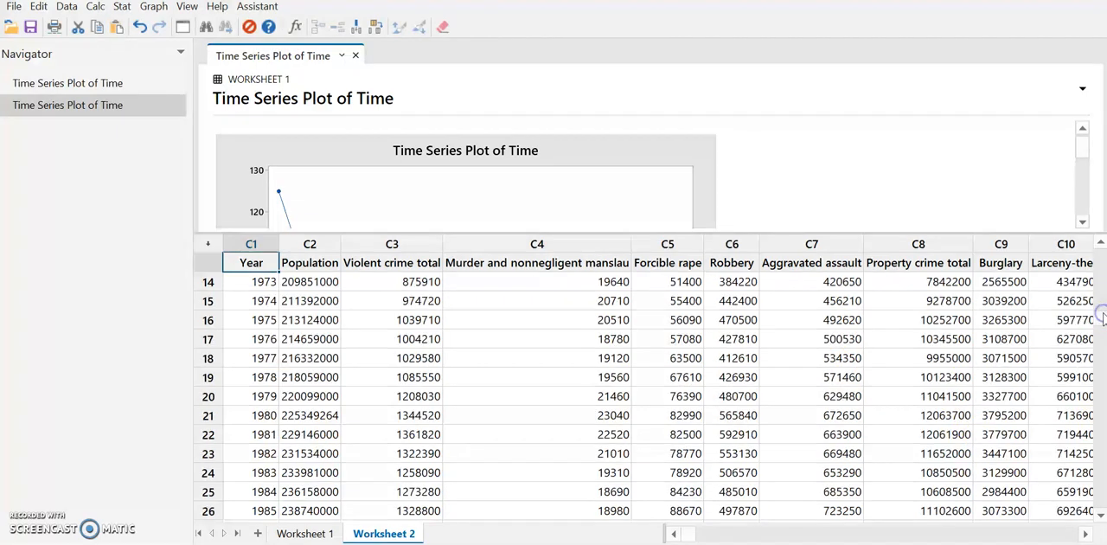
{"action": "scroll", "scroll_direction": "down", "scroll_amount": 3}
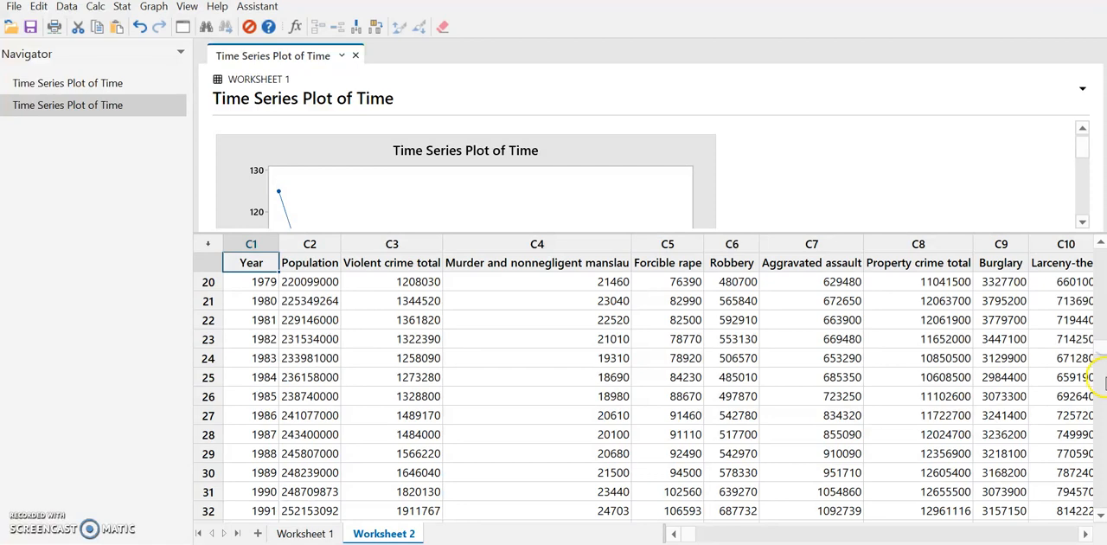
{"action": "scroll", "scroll_direction": "down", "scroll_amount": 3}
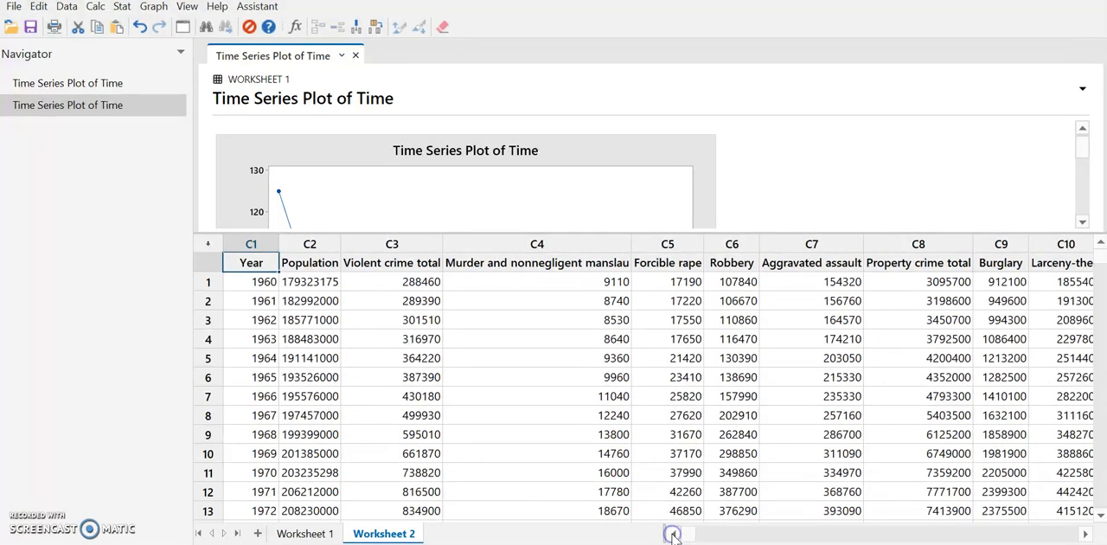
{"action": "mouse_move", "coordinate": [540, 388]}
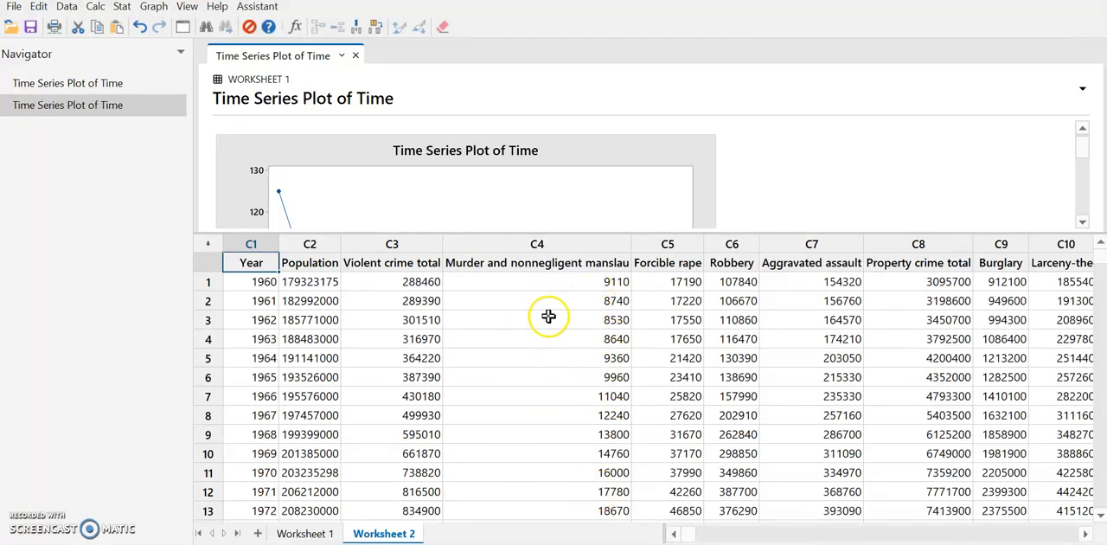
{"action": "mouse_move", "coordinate": [586, 331]}
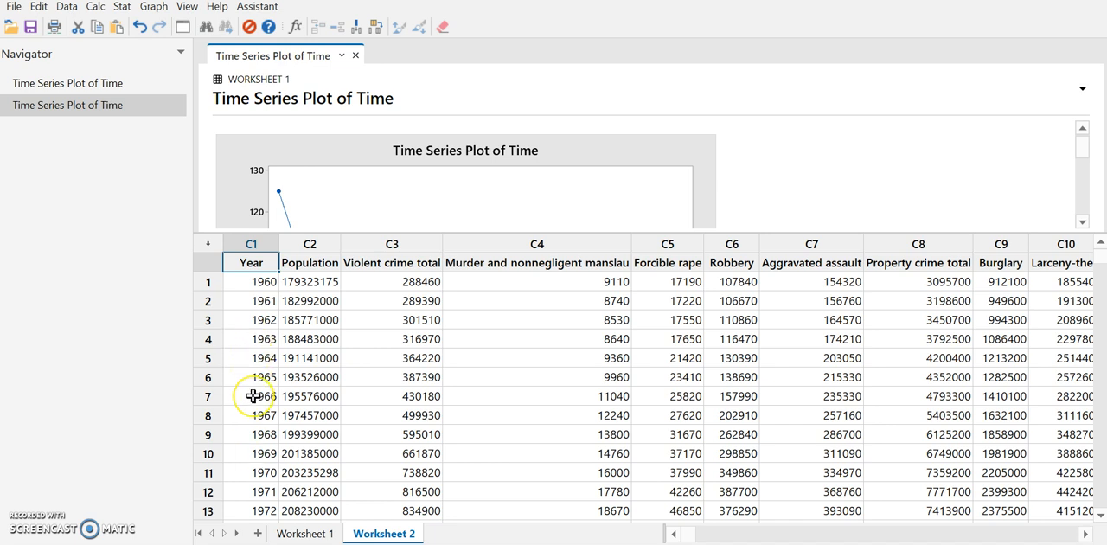
{"action": "mouse_move", "coordinate": [152, 7]}
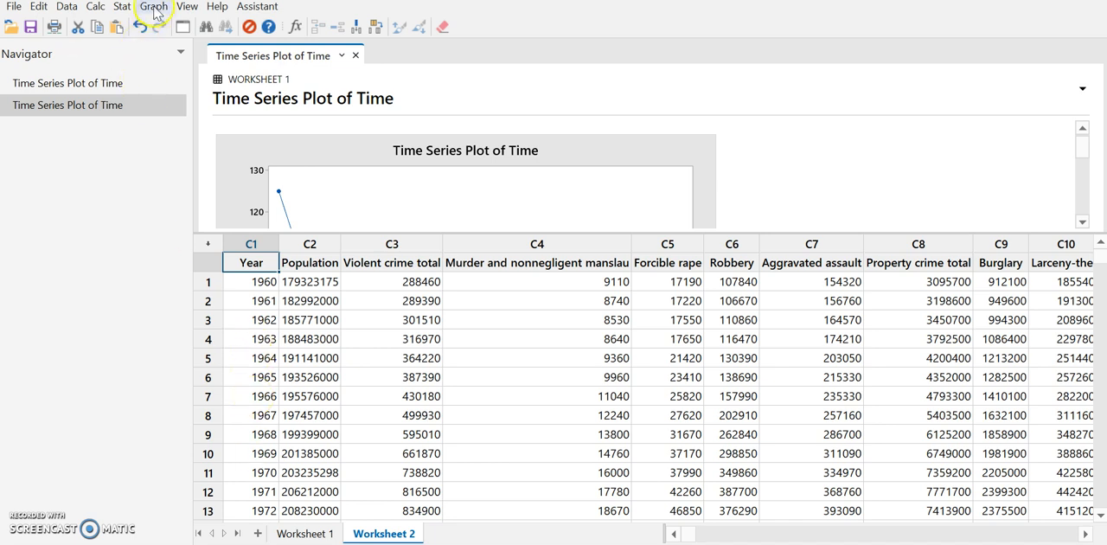
Step: Start a Simple Time Series Plot with the murder and nonnegligent manslaughter column as series
{"action": "left_click", "coordinate": [152, 7]}
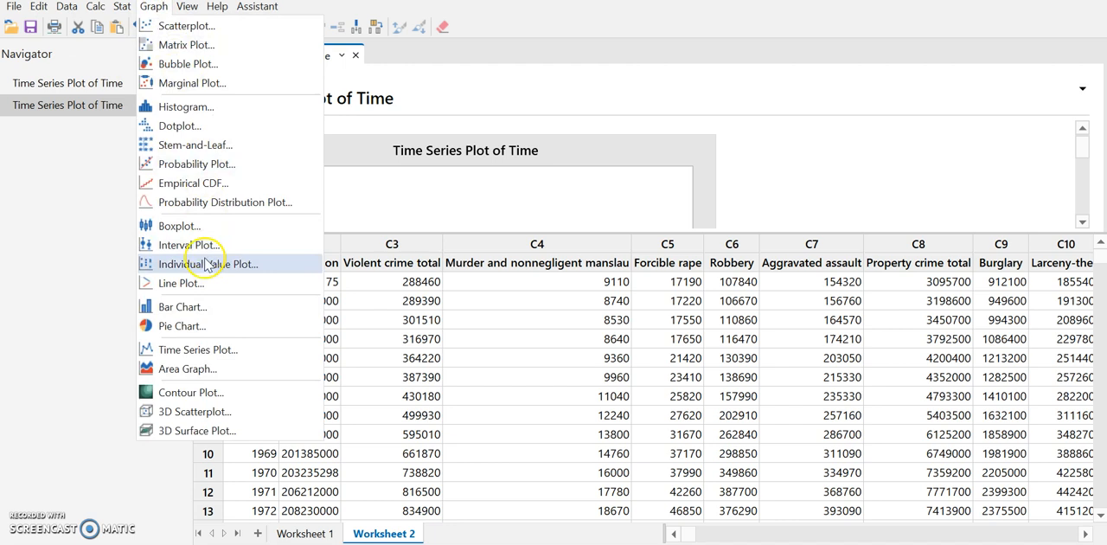
{"action": "left_click", "coordinate": [197, 349]}
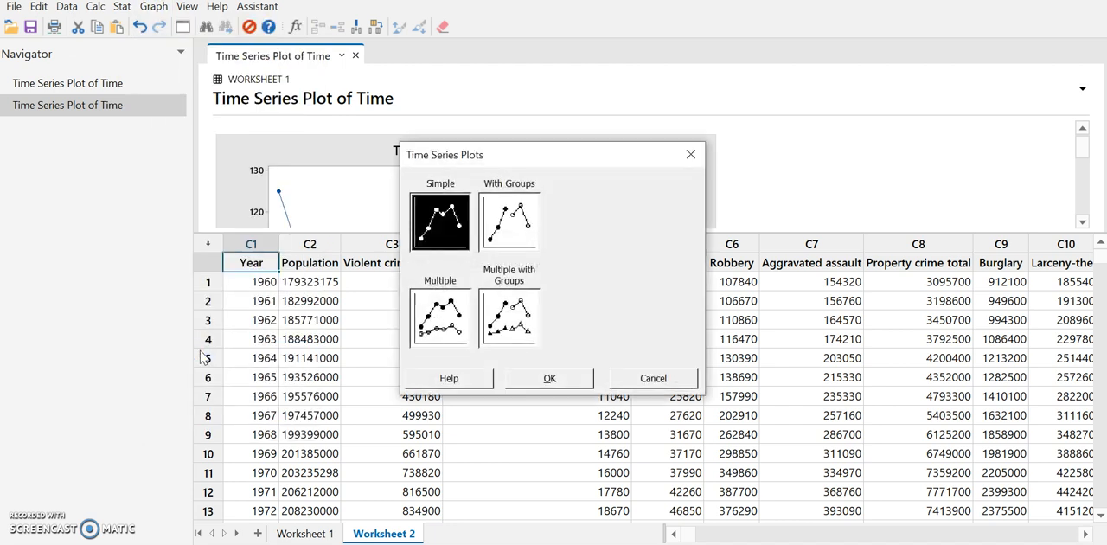
{"action": "mouse_move", "coordinate": [441, 221]}
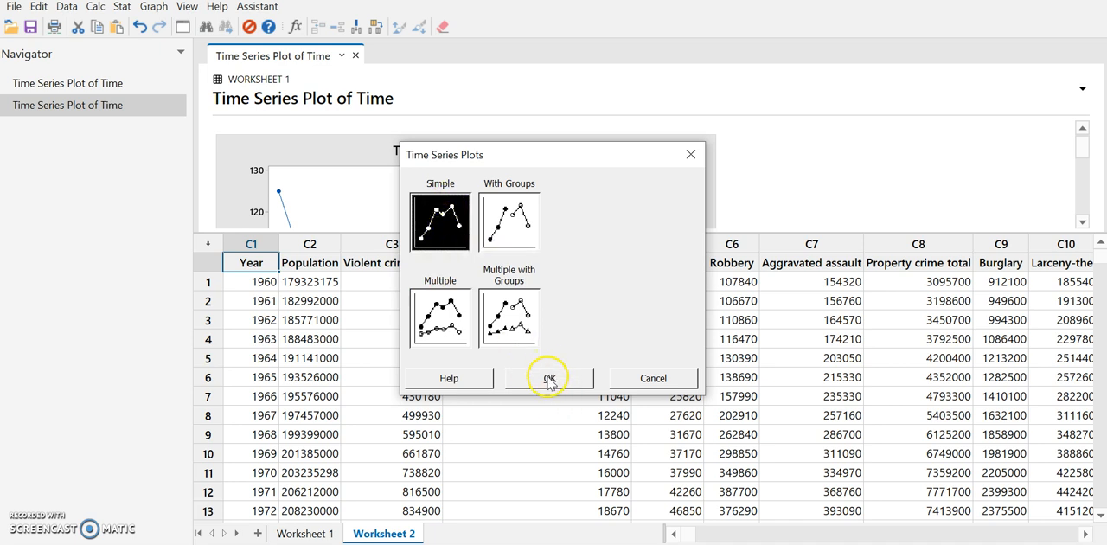
{"action": "left_click", "coordinate": [550, 377]}
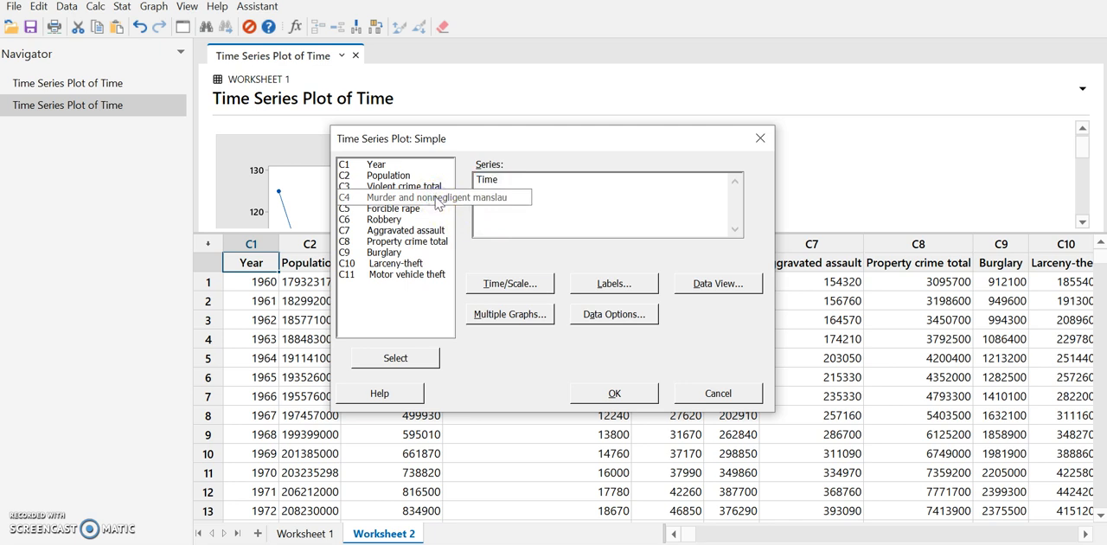
{"action": "left_click", "coordinate": [406, 197]}
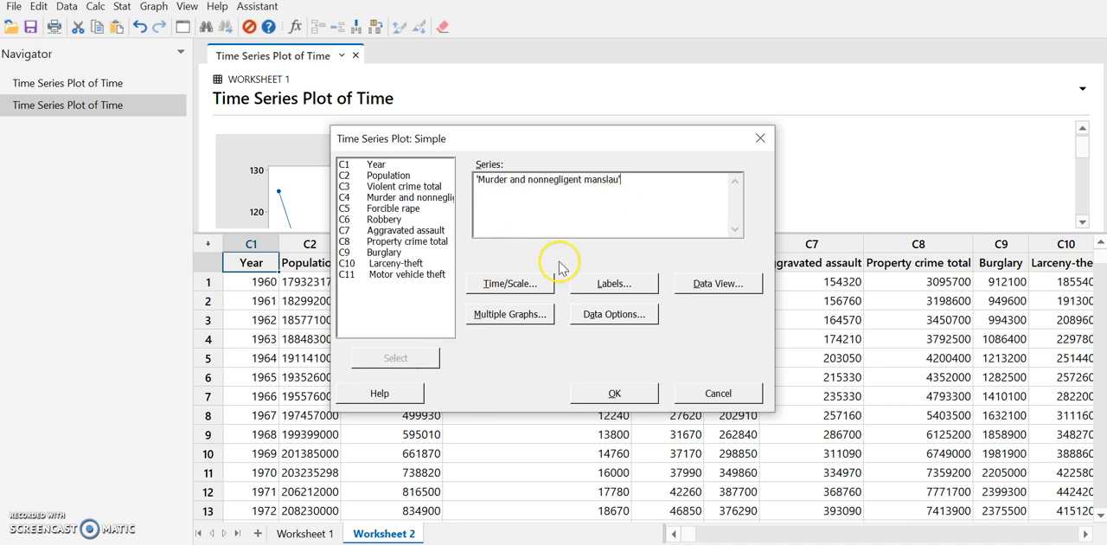
{"action": "left_click", "coordinate": [508, 283]}
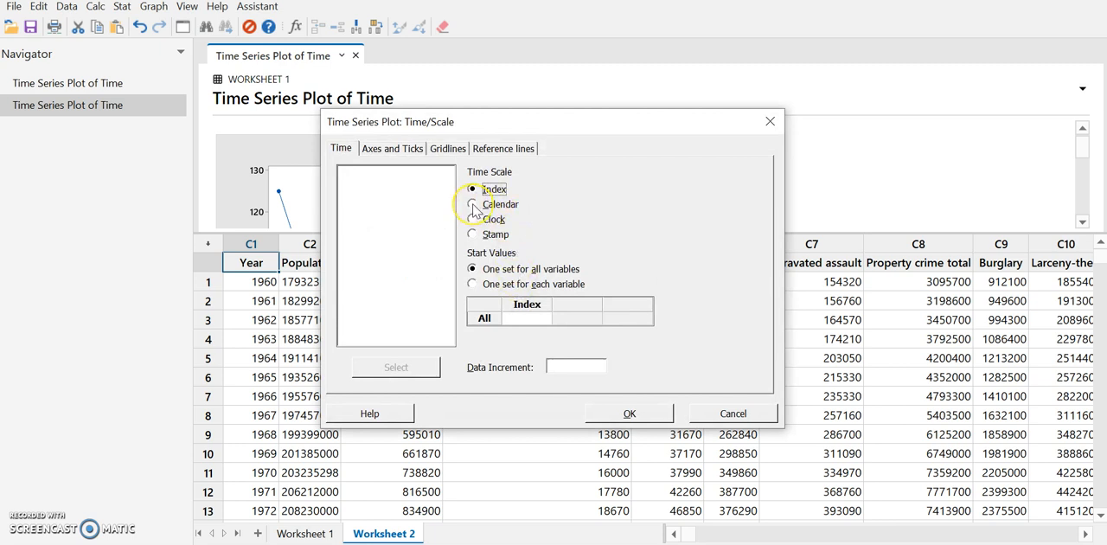
Step: Use a Calendar Year time scale starting at 1960 and draw the murder plot
{"action": "left_click", "coordinate": [472, 204]}
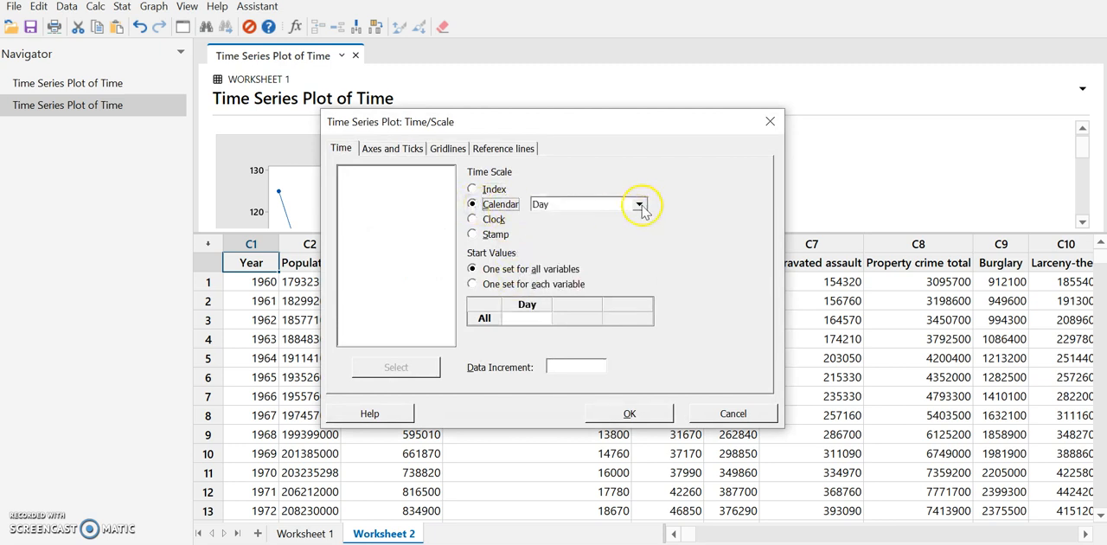
{"action": "left_click", "coordinate": [640, 204]}
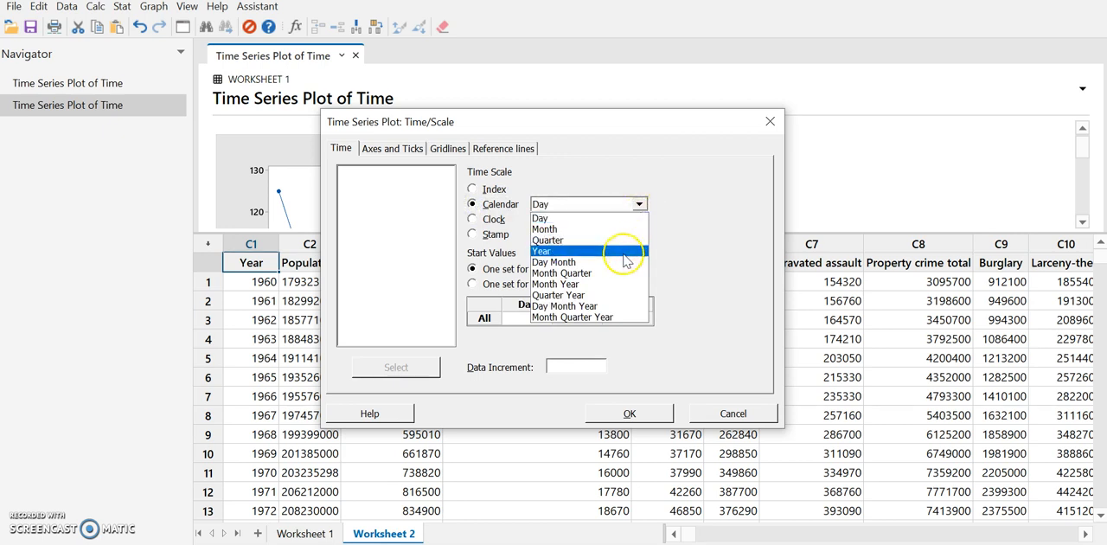
{"action": "left_click", "coordinate": [543, 251]}
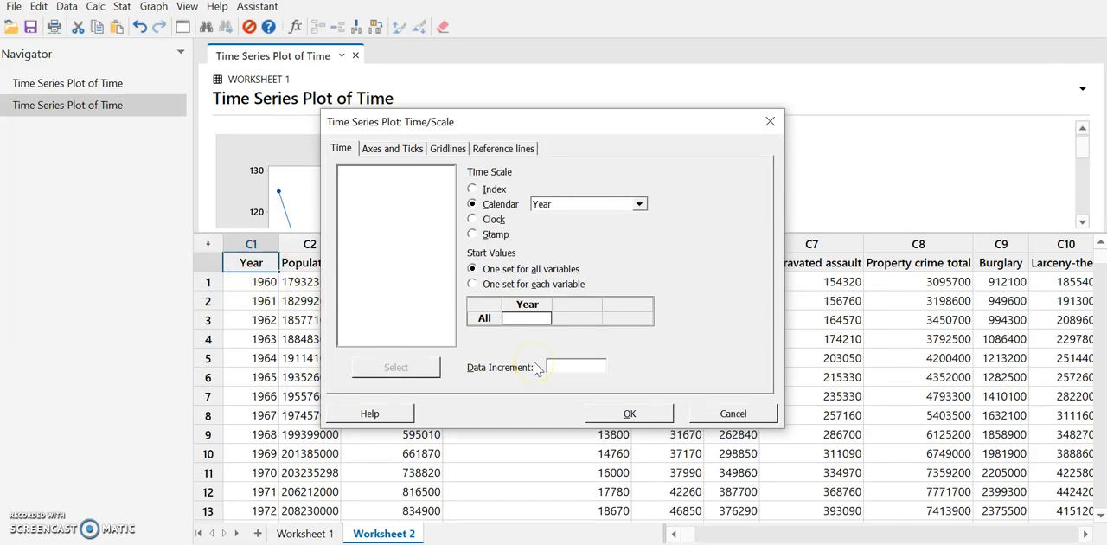
{"action": "type", "text": "1960"}
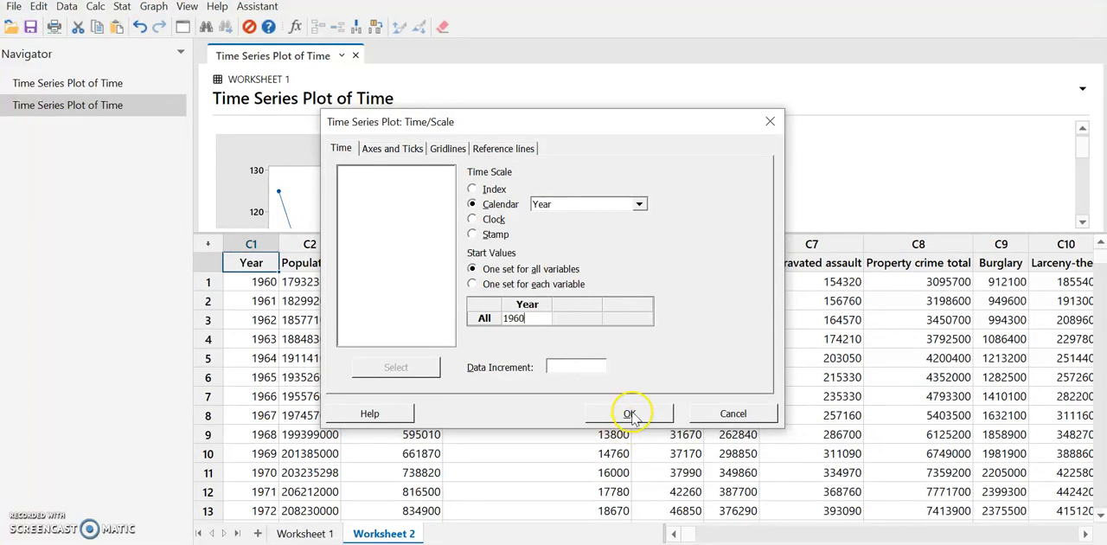
{"action": "left_click", "coordinate": [630, 413]}
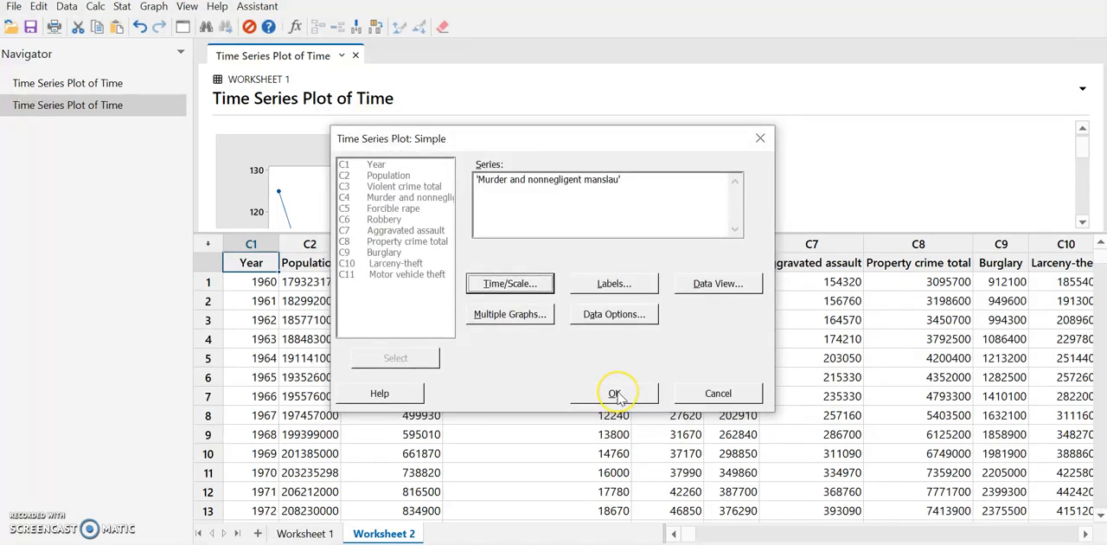
{"action": "left_click", "coordinate": [614, 393]}
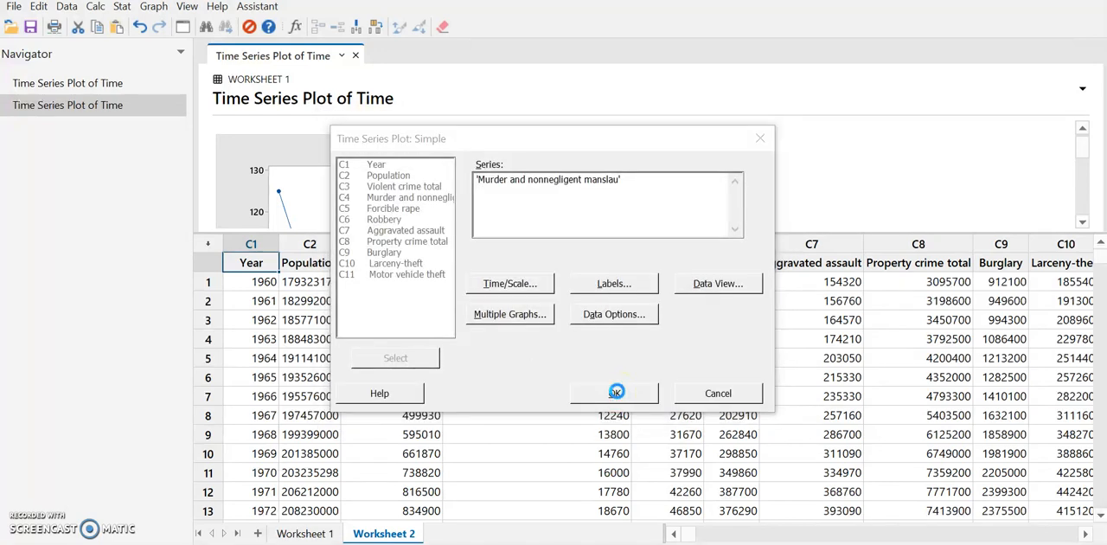
{"action": "left_click", "coordinate": [616, 393]}
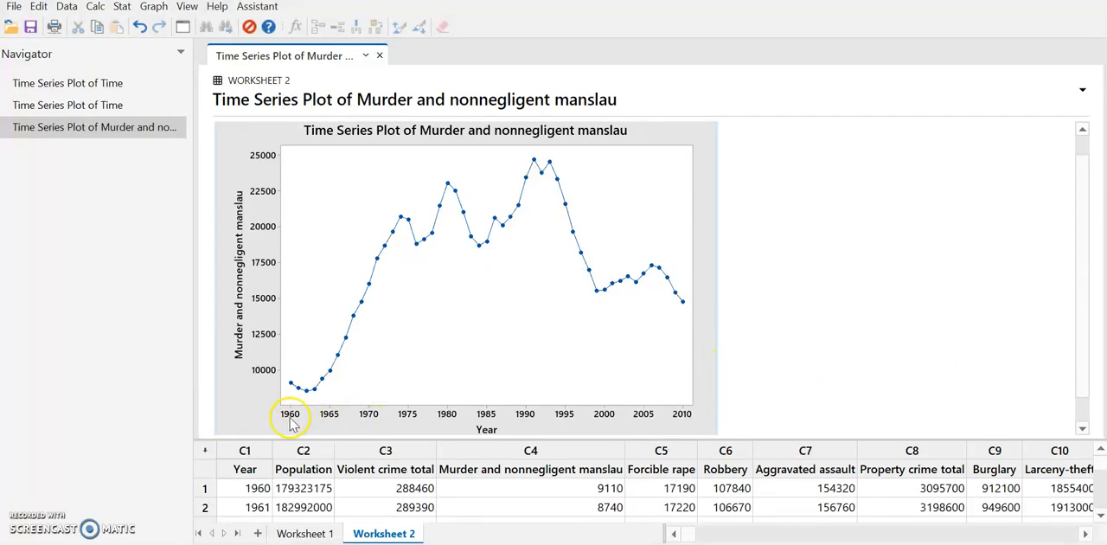
{"action": "mouse_move", "coordinate": [650, 416]}
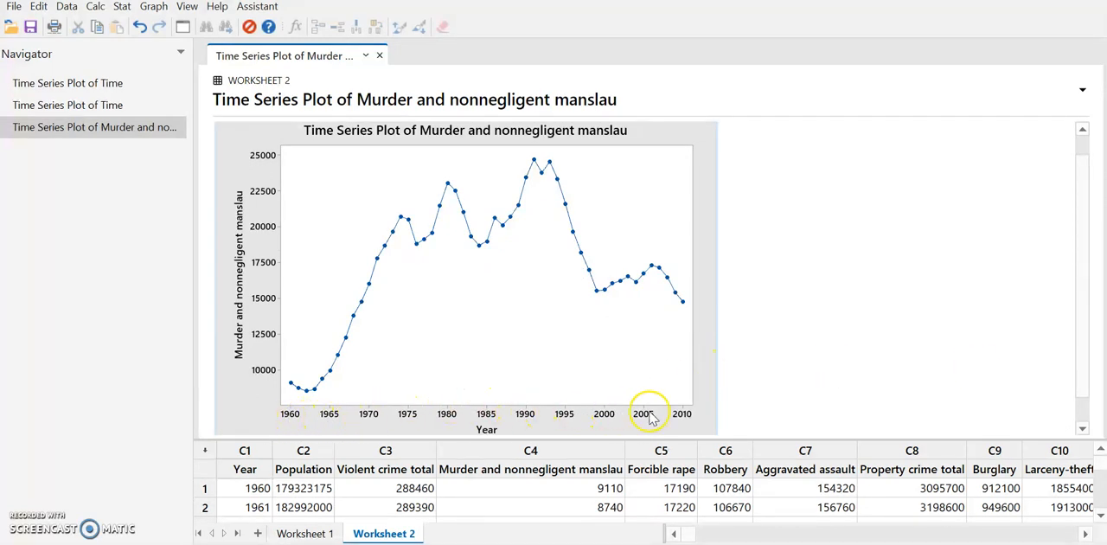
{"action": "mouse_move", "coordinate": [327, 429]}
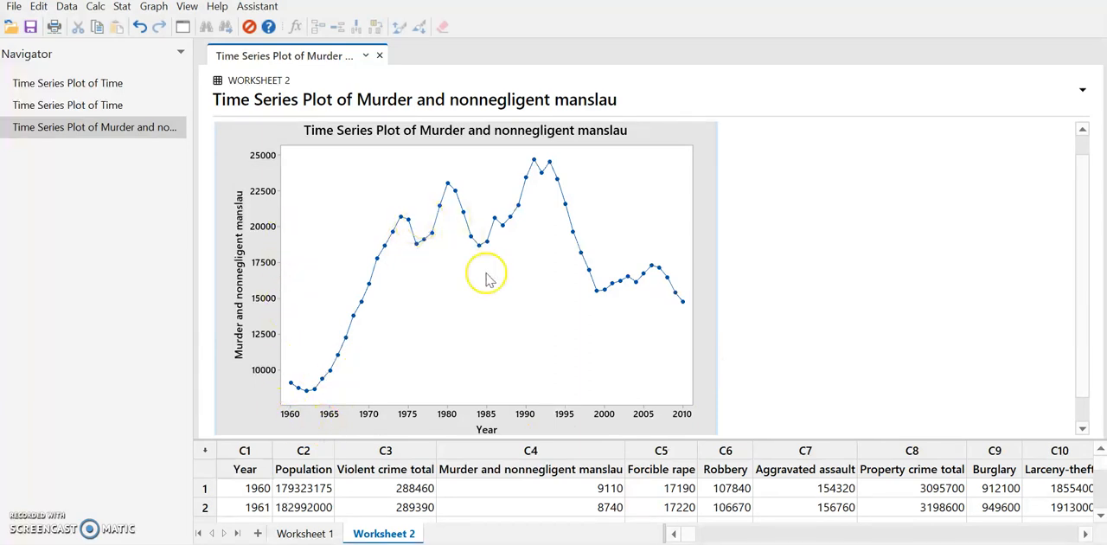
{"action": "mouse_move", "coordinate": [530, 307]}
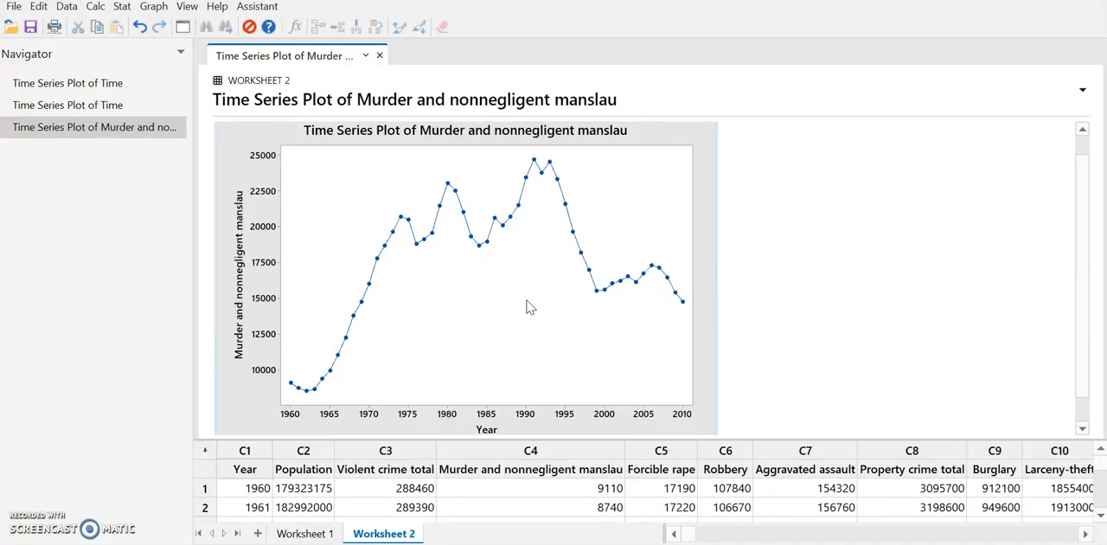
{"action": "scroll", "scroll_direction": "down", "scroll_amount": 3}
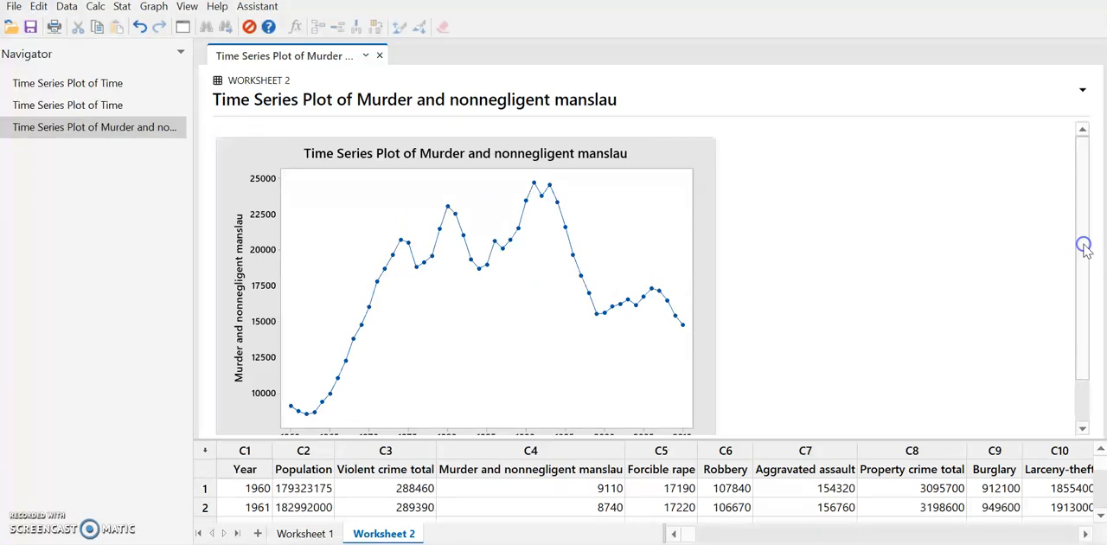
{"action": "mouse_move", "coordinate": [516, 502]}
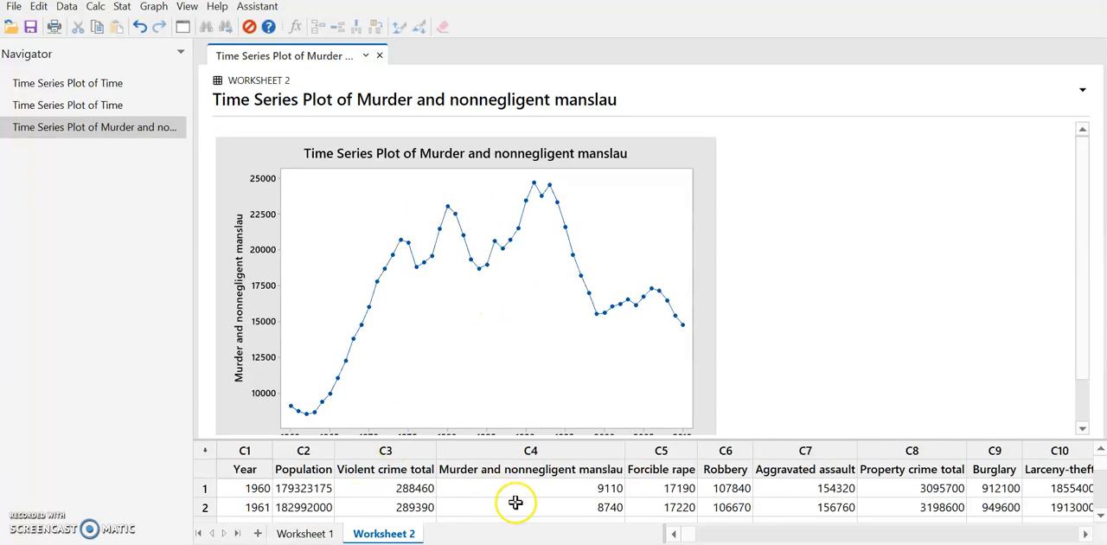
{"action": "mouse_move", "coordinate": [516, 503]}
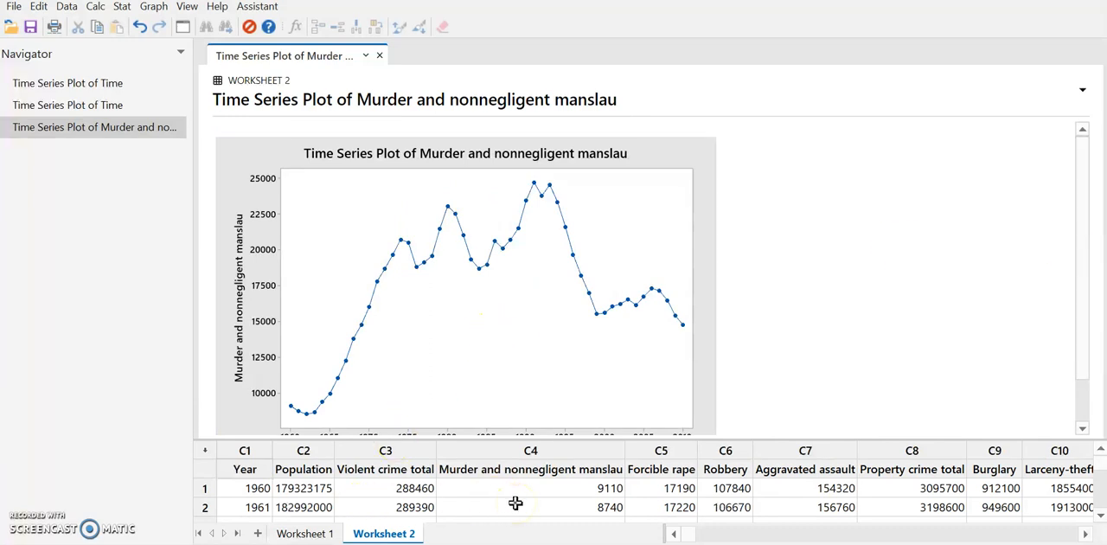
{"action": "mouse_move", "coordinate": [121, 7]}
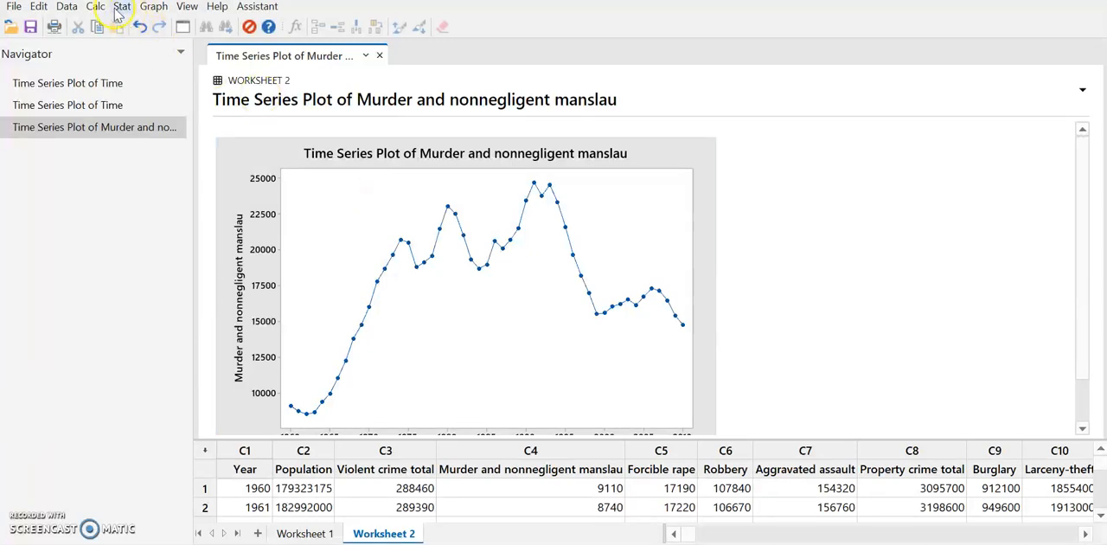
Step: Start a Multiple Time Series Plot from the Graph menu
{"action": "left_click", "coordinate": [152, 7]}
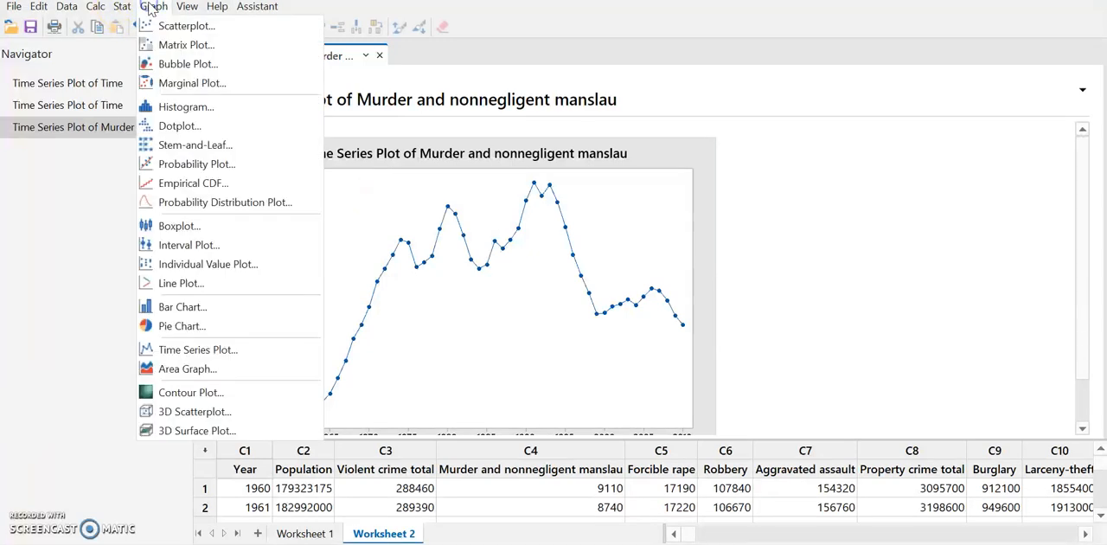
{"action": "left_click", "coordinate": [197, 350]}
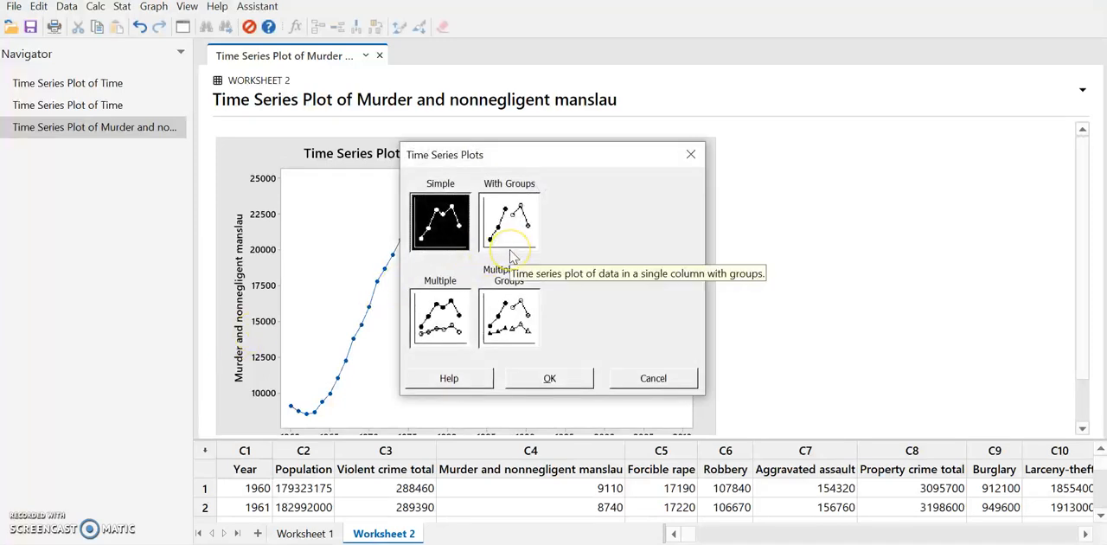
{"action": "left_click", "coordinate": [439, 318]}
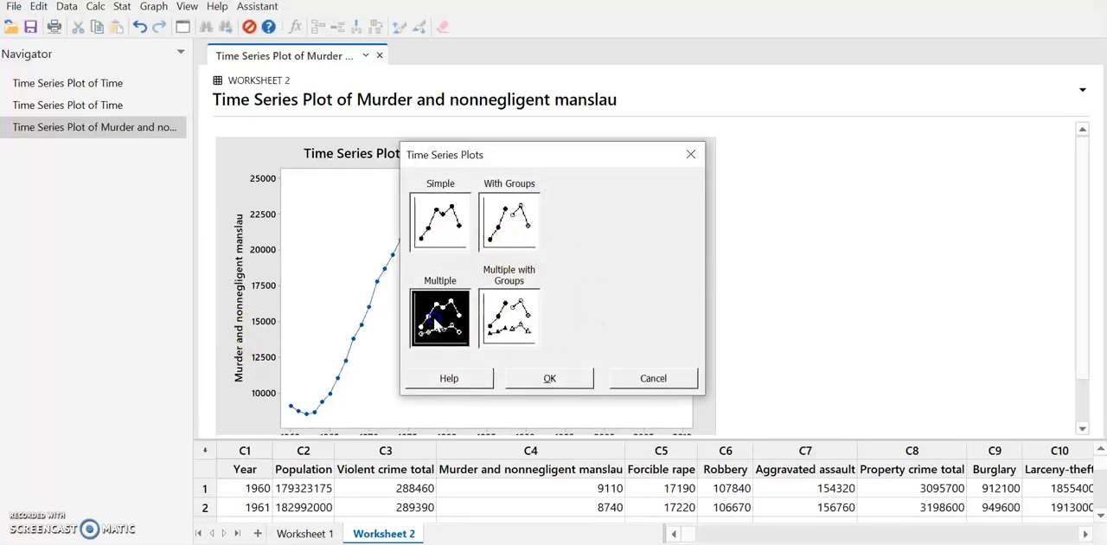
{"action": "left_click", "coordinate": [550, 377]}
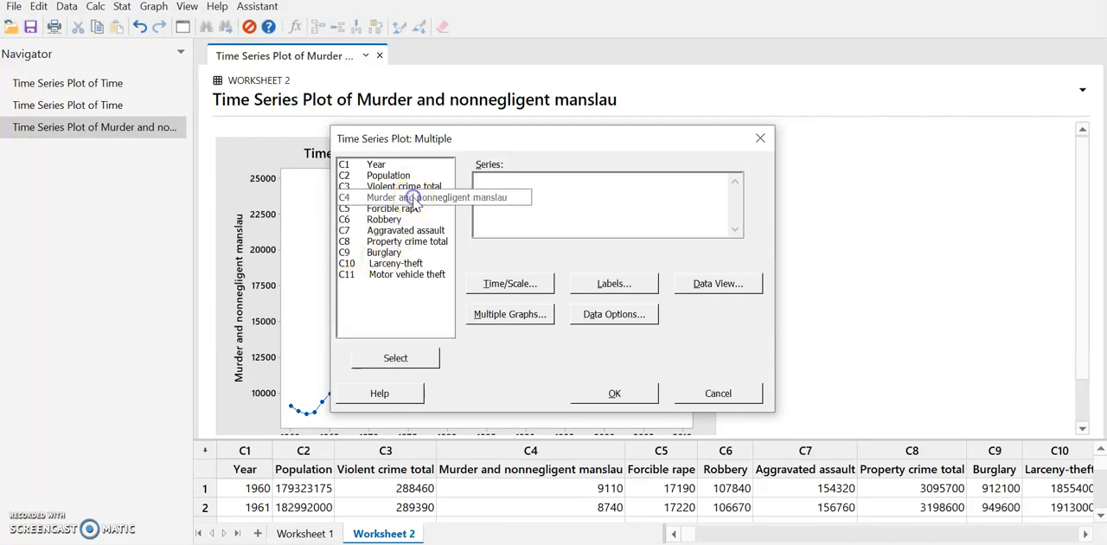
Step: Select C4 murder and C6 Robbery as the plotted series
{"action": "left_click", "coordinate": [394, 356]}
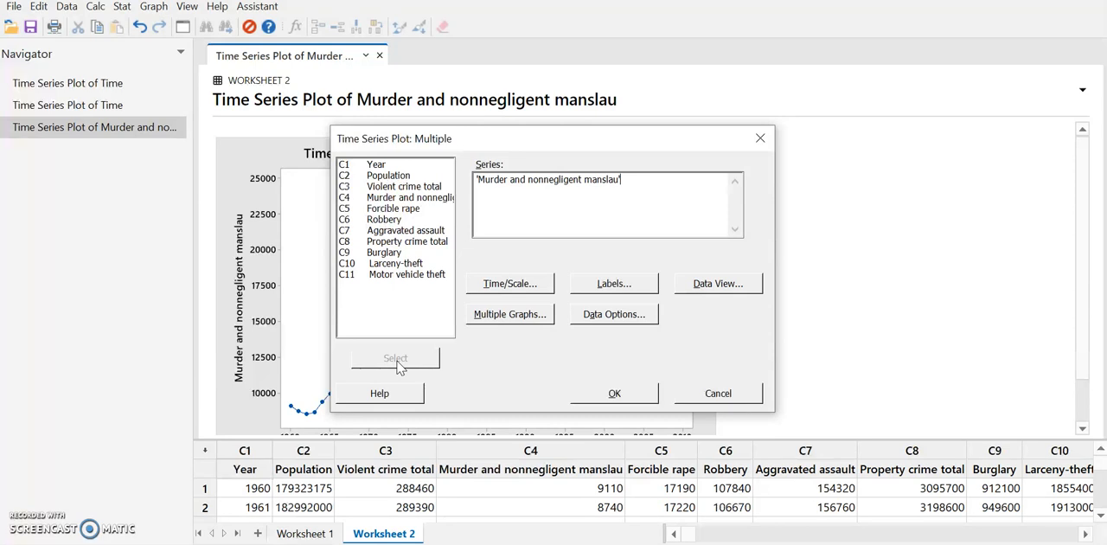
{"action": "left_click", "coordinate": [384, 218]}
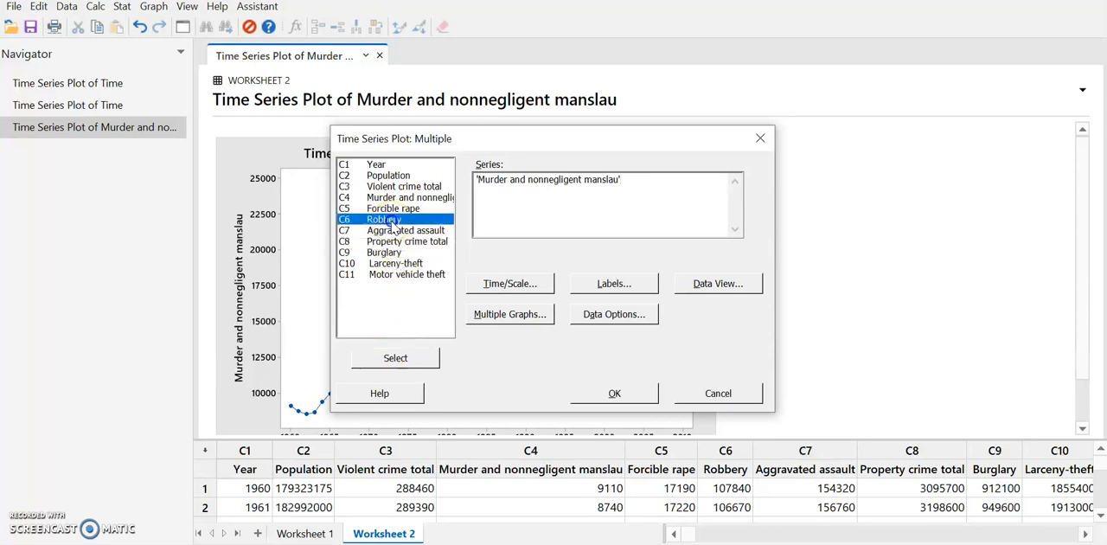
{"action": "left_click", "coordinate": [394, 356]}
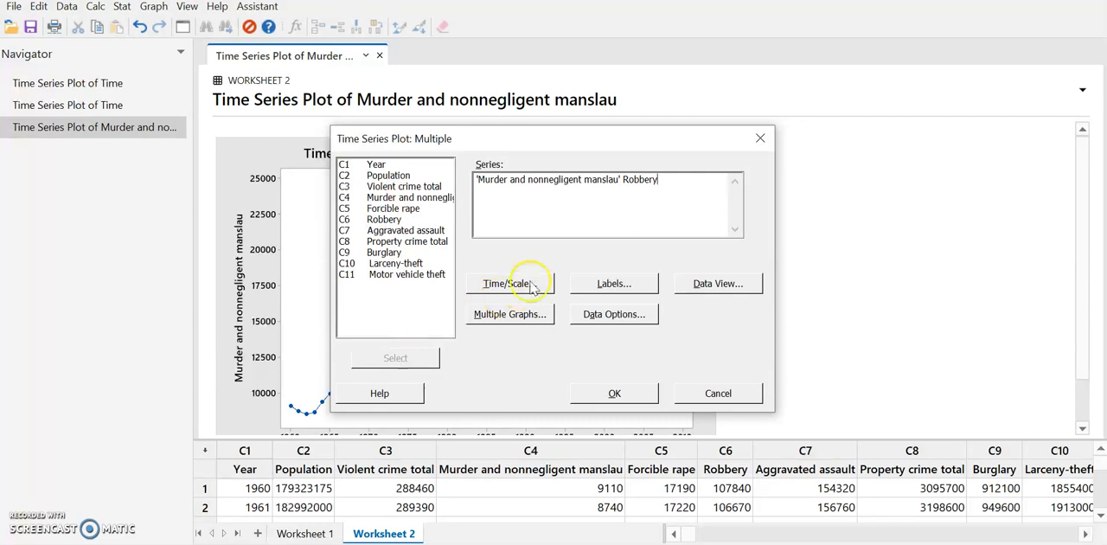
{"action": "left_click", "coordinate": [507, 284]}
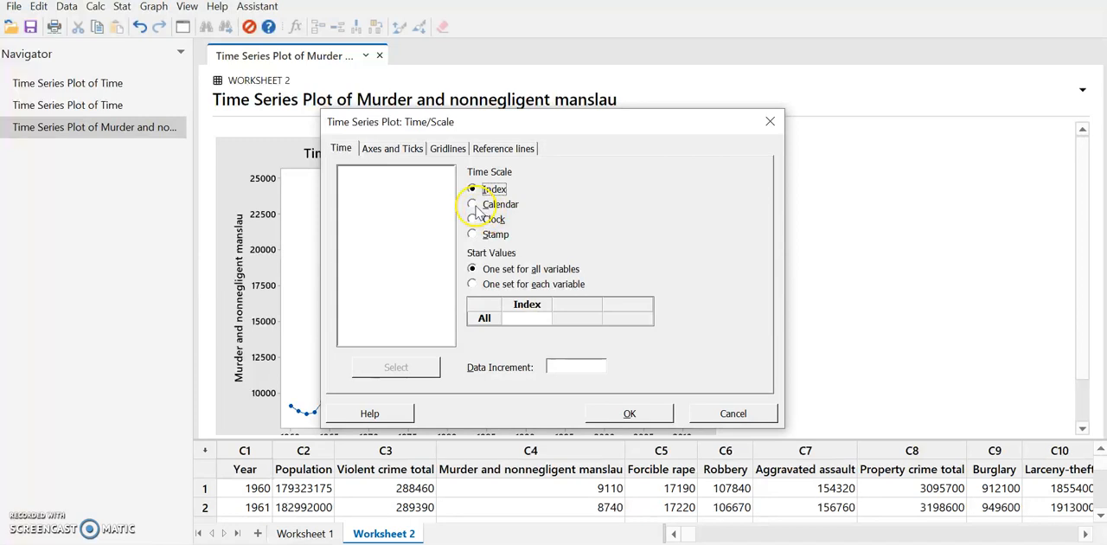
Step: Set the time scale to Calendar Year starting at 1960
{"action": "left_click", "coordinate": [472, 204]}
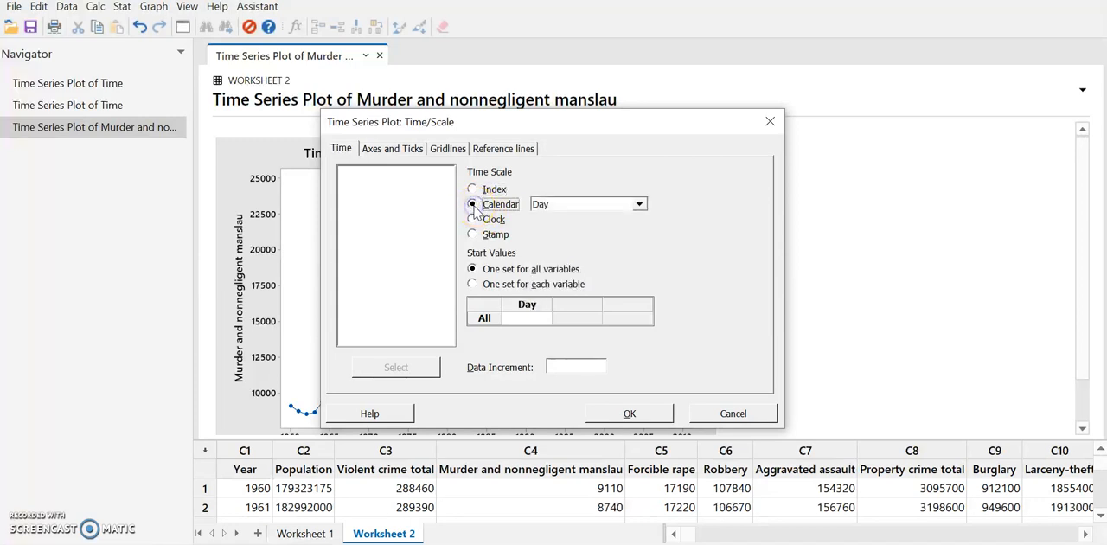
{"action": "left_click", "coordinate": [638, 204]}
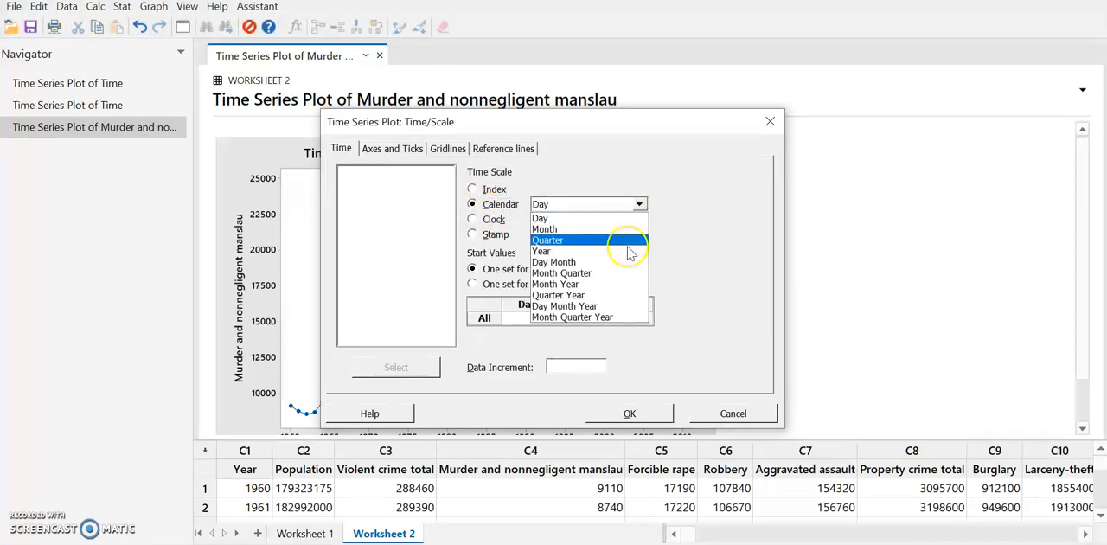
{"action": "left_click", "coordinate": [539, 251]}
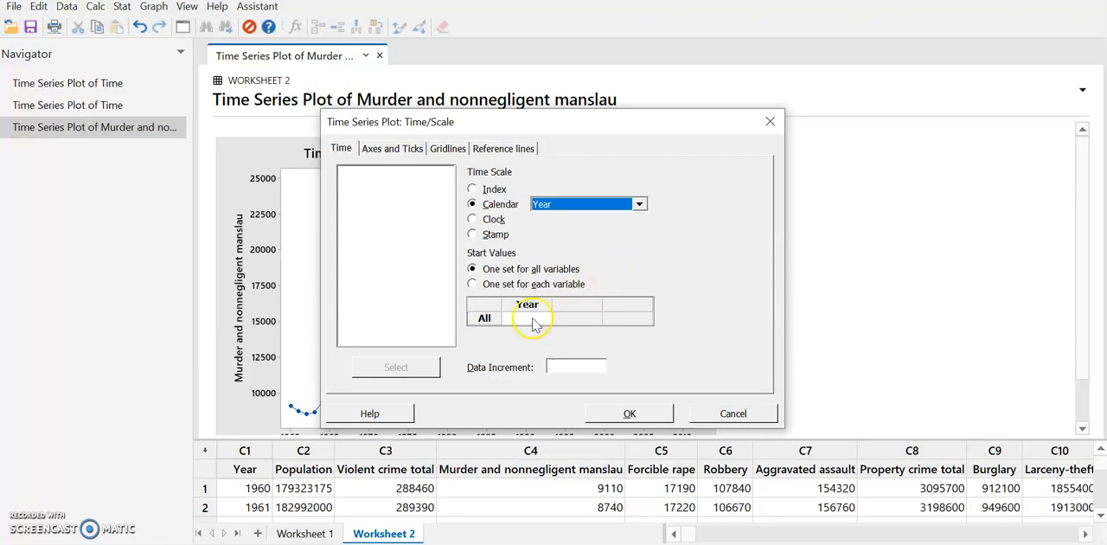
{"action": "type", "text": "1960"}
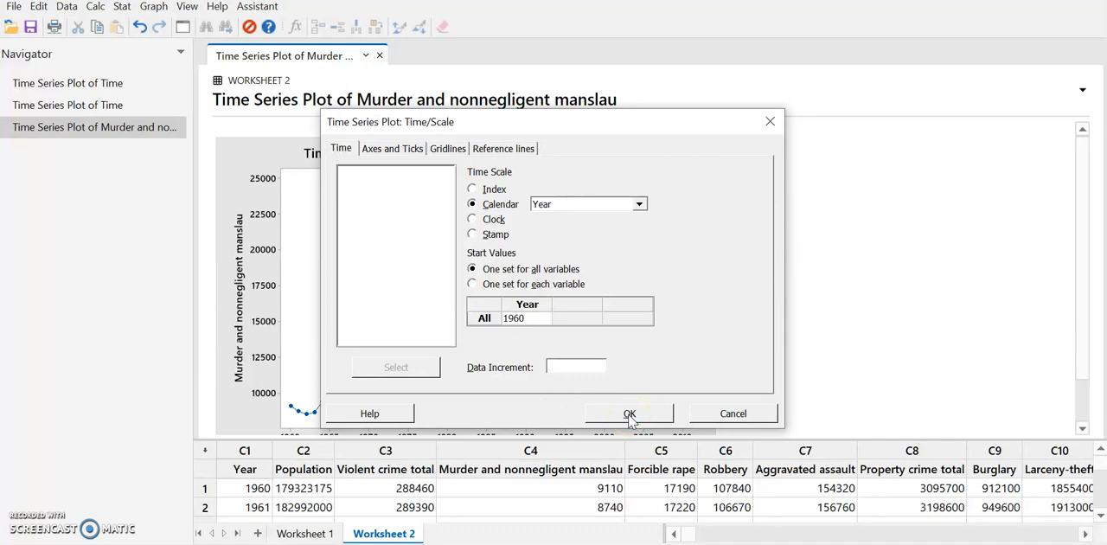
{"action": "left_click", "coordinate": [629, 412]}
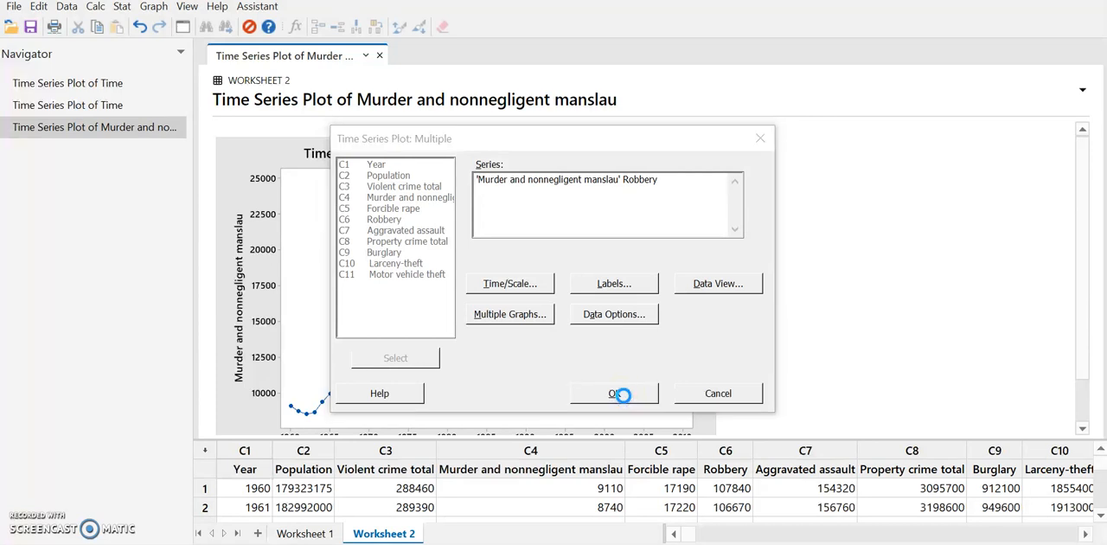
Step: Draw the multiple time series plot of murder and Robbery with legend
{"action": "left_click", "coordinate": [612, 393]}
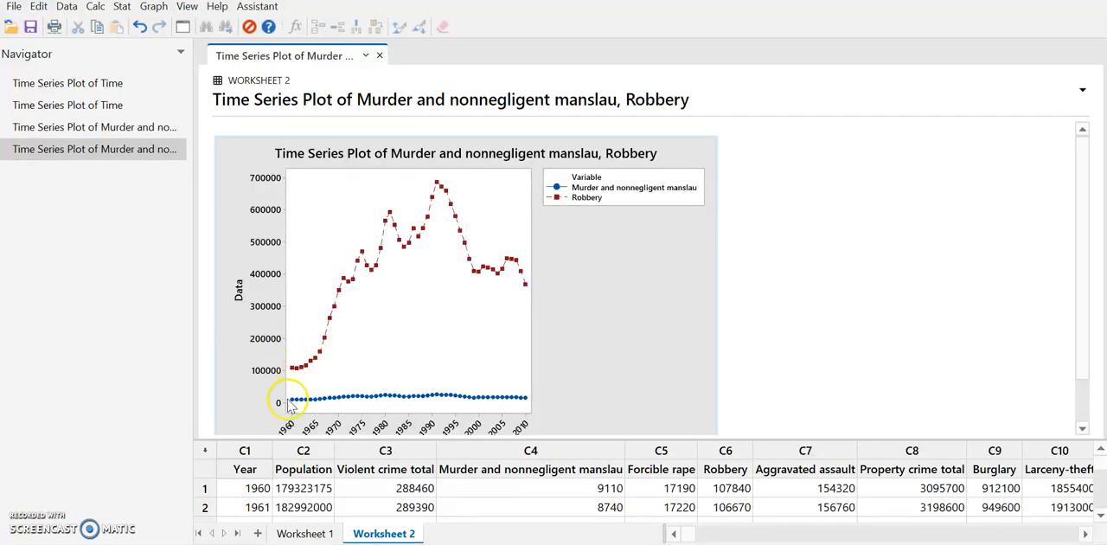
{"action": "mouse_move", "coordinate": [294, 351]}
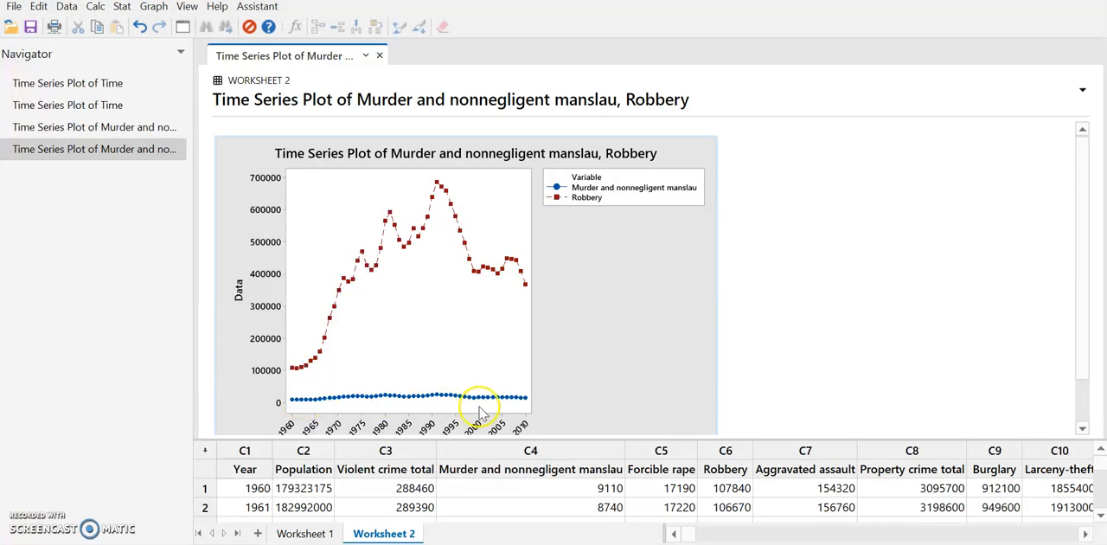
{"action": "mouse_move", "coordinate": [401, 218]}
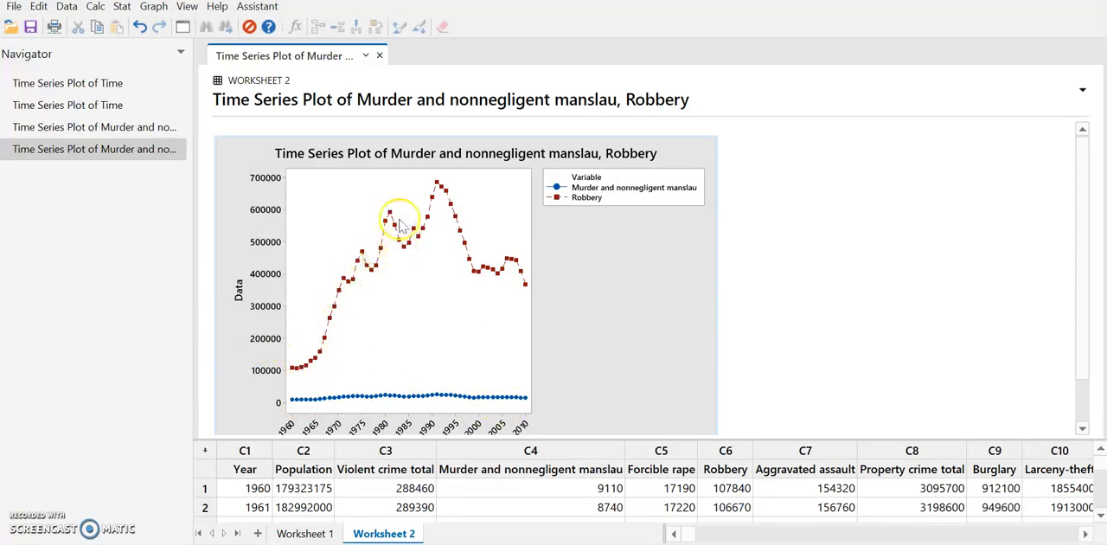
{"action": "mouse_move", "coordinate": [526, 284]}
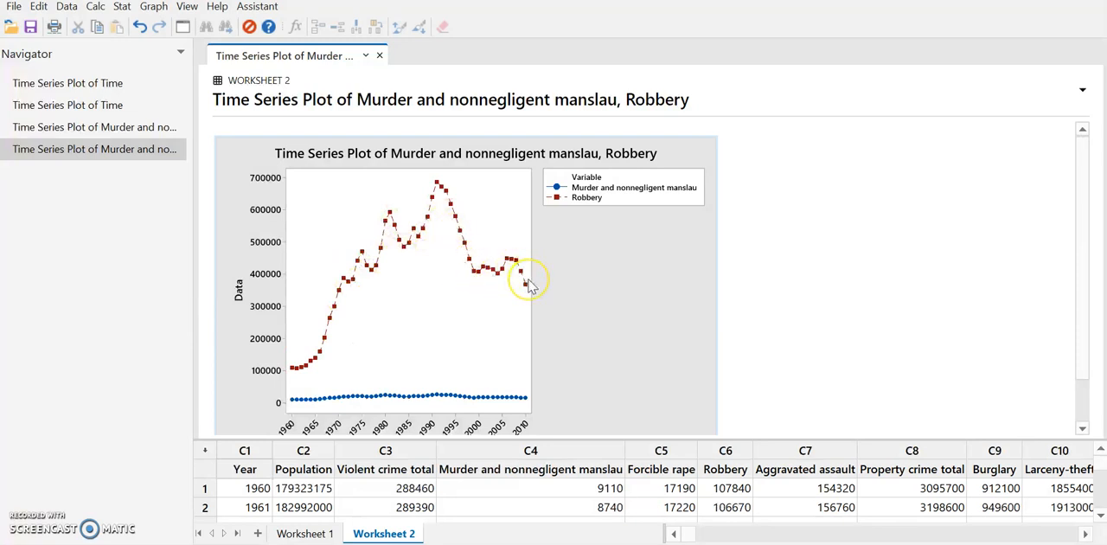
{"action": "mouse_move", "coordinate": [291, 384]}
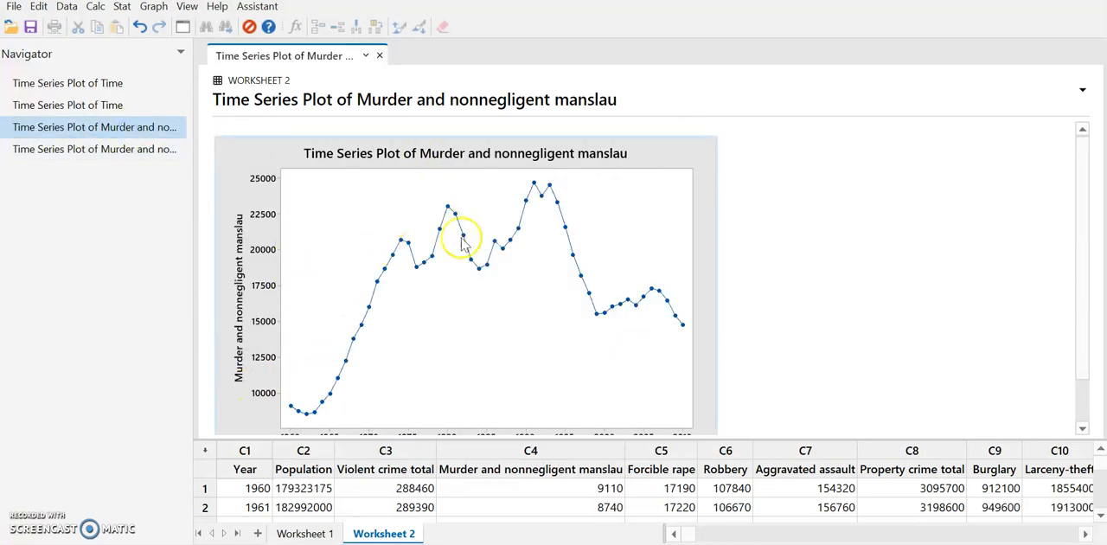
{"action": "mouse_move", "coordinate": [655, 334]}
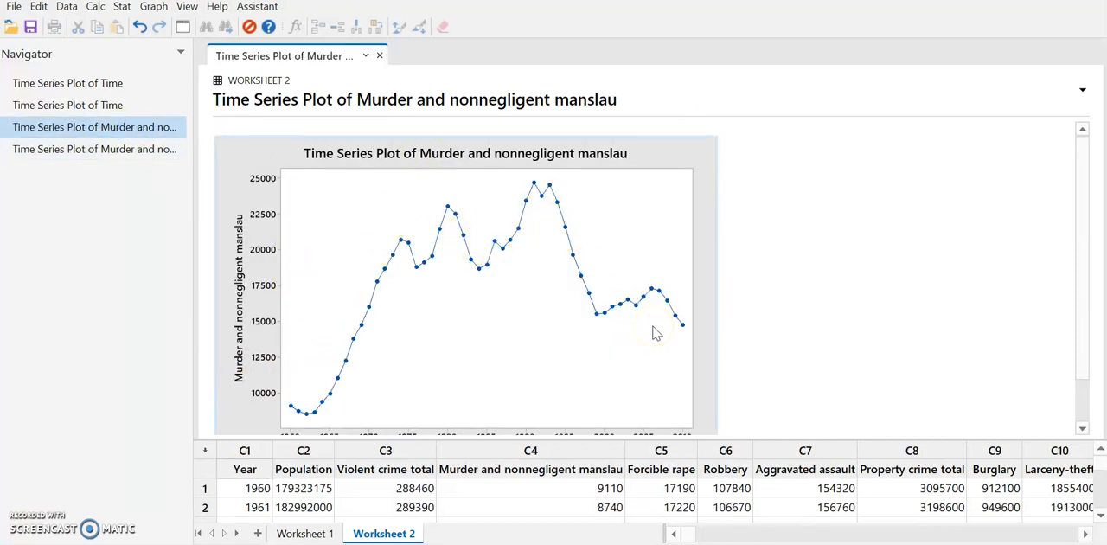
Step: Select the murder-and-Robbery plot in the Navigator to view it again
{"action": "left_click", "coordinate": [94, 148]}
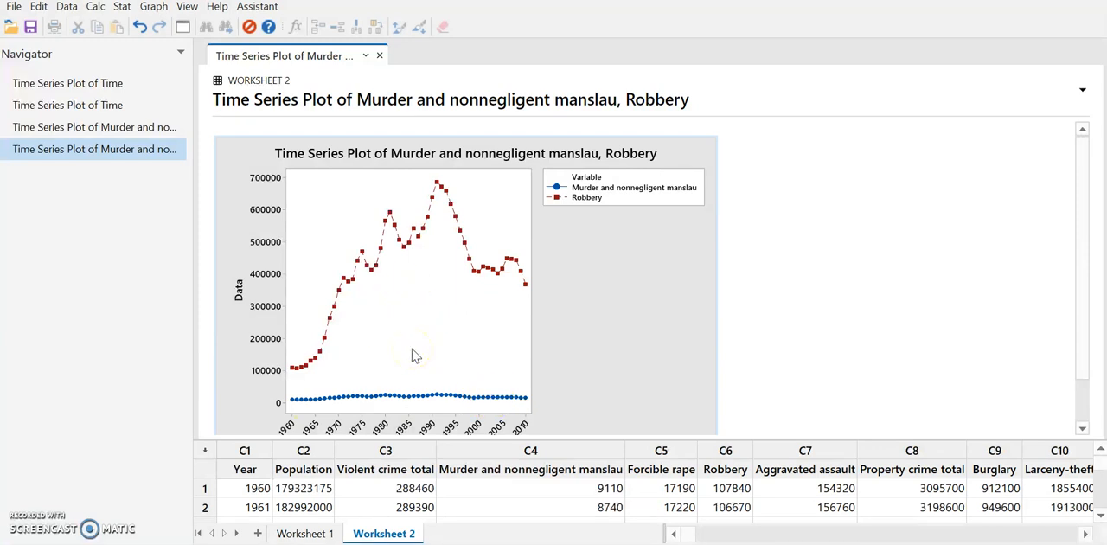
{"action": "mouse_move", "coordinate": [412, 401]}
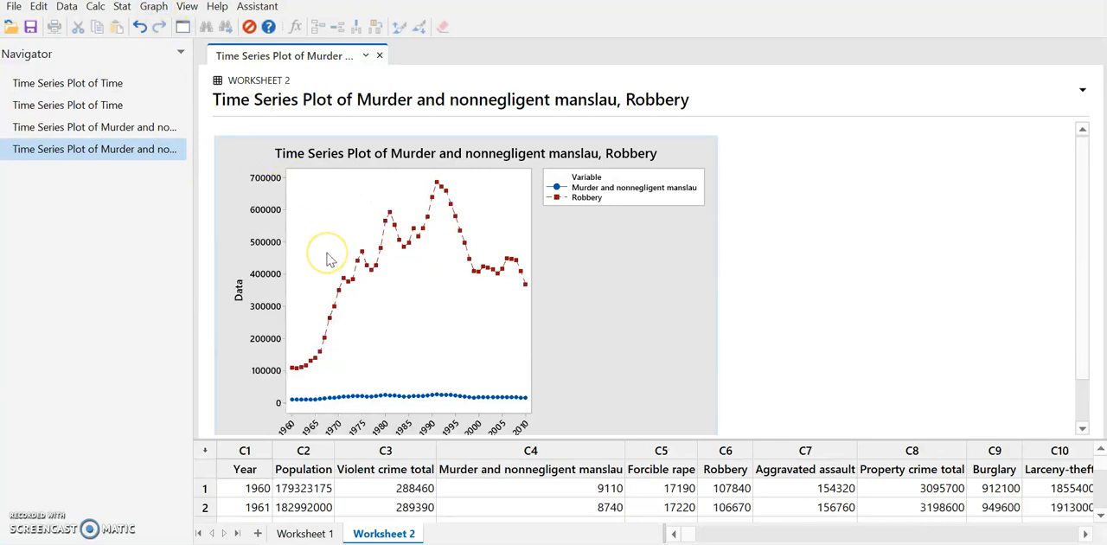
{"action": "mouse_move", "coordinate": [328, 260]}
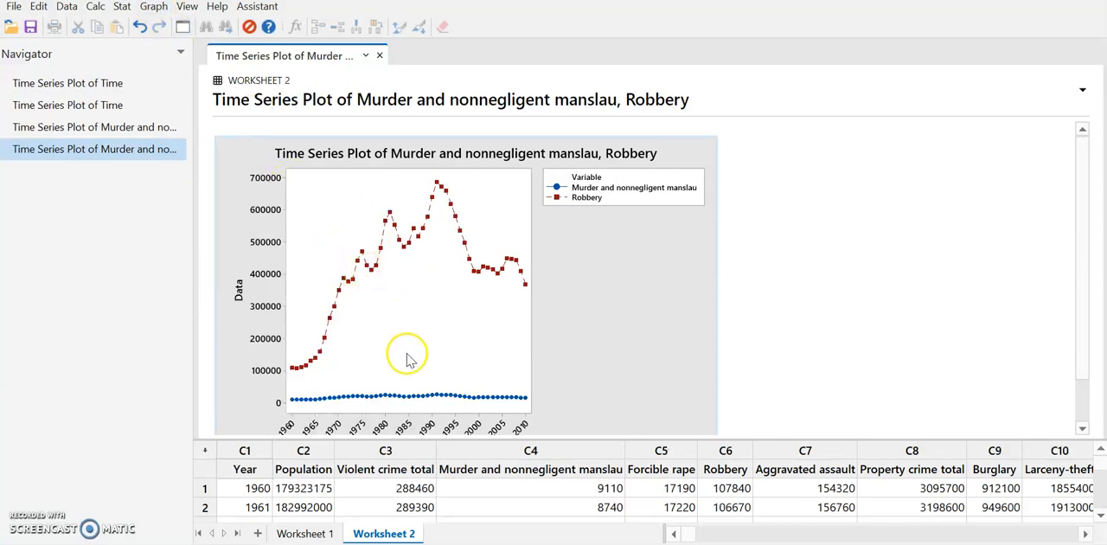
{"action": "mouse_move", "coordinate": [357, 294]}
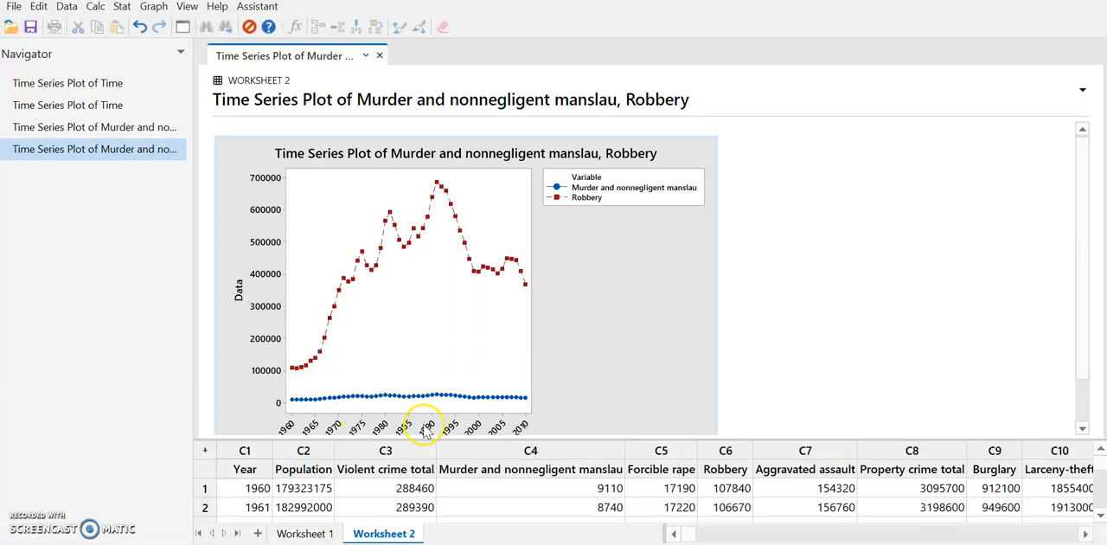
{"action": "mouse_move", "coordinate": [419, 274]}
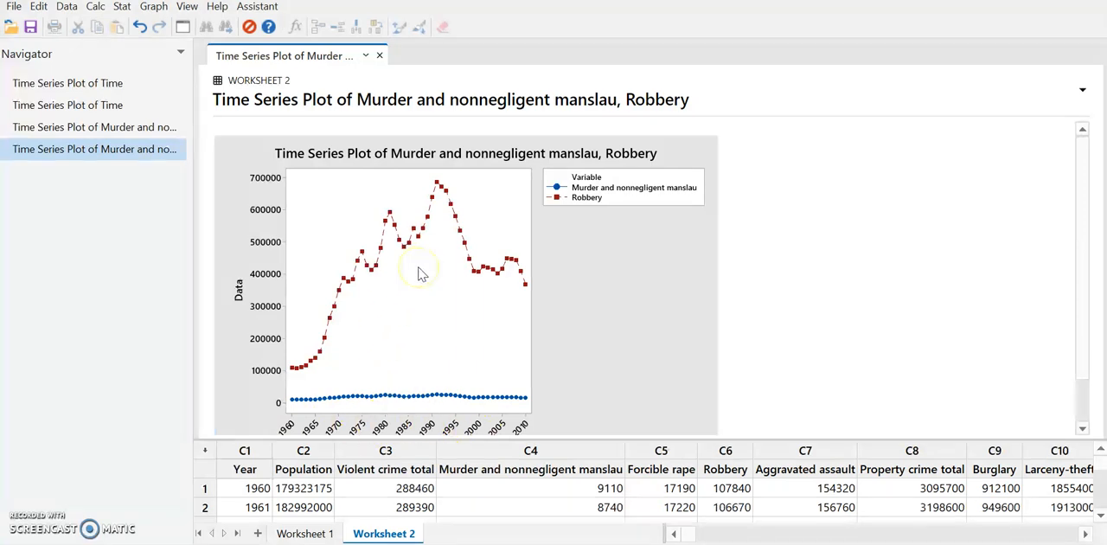